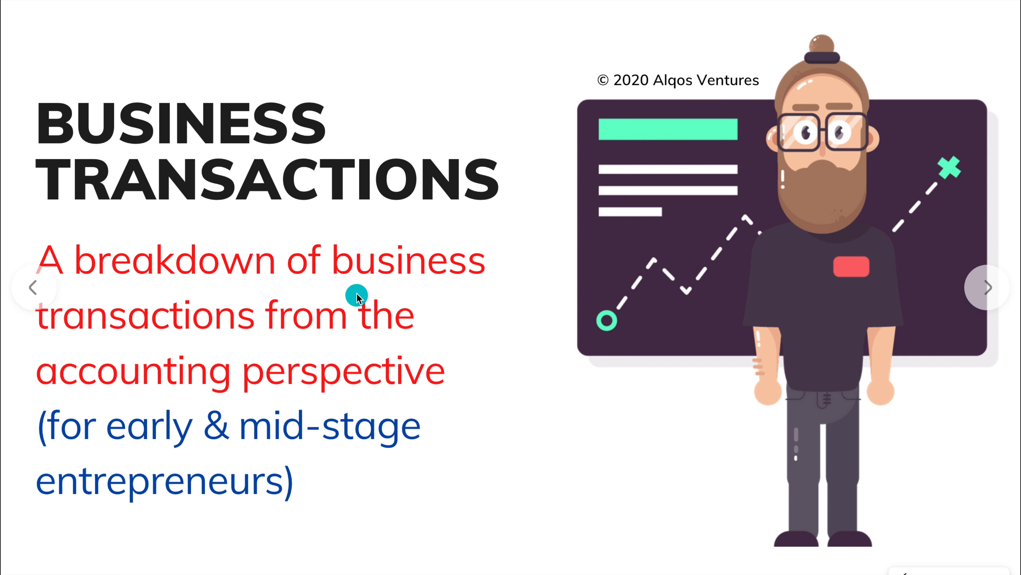
{"action": "mouse_move", "coordinate": [322, 294]}
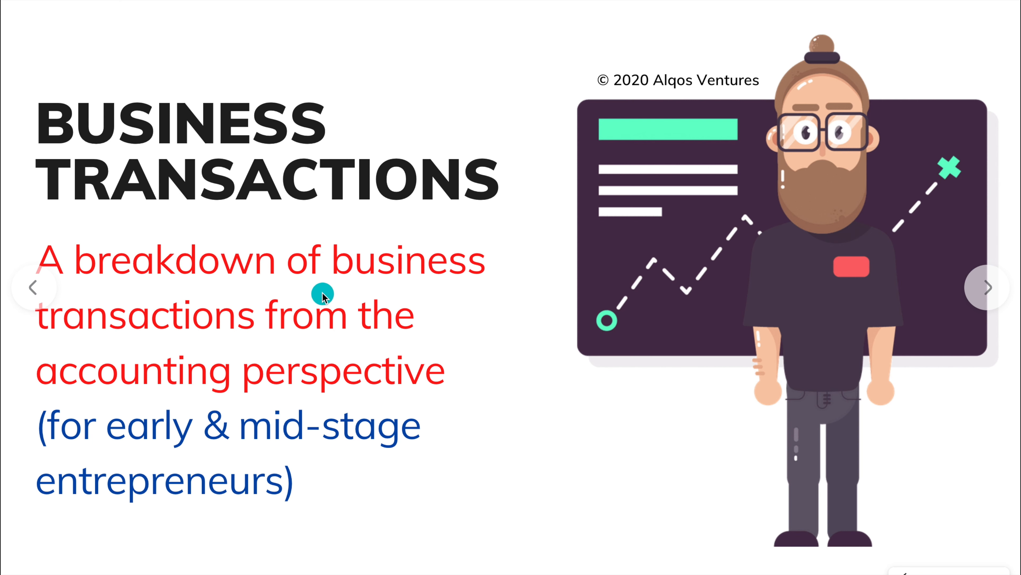
{"action": "mouse_move", "coordinate": [342, 384]}
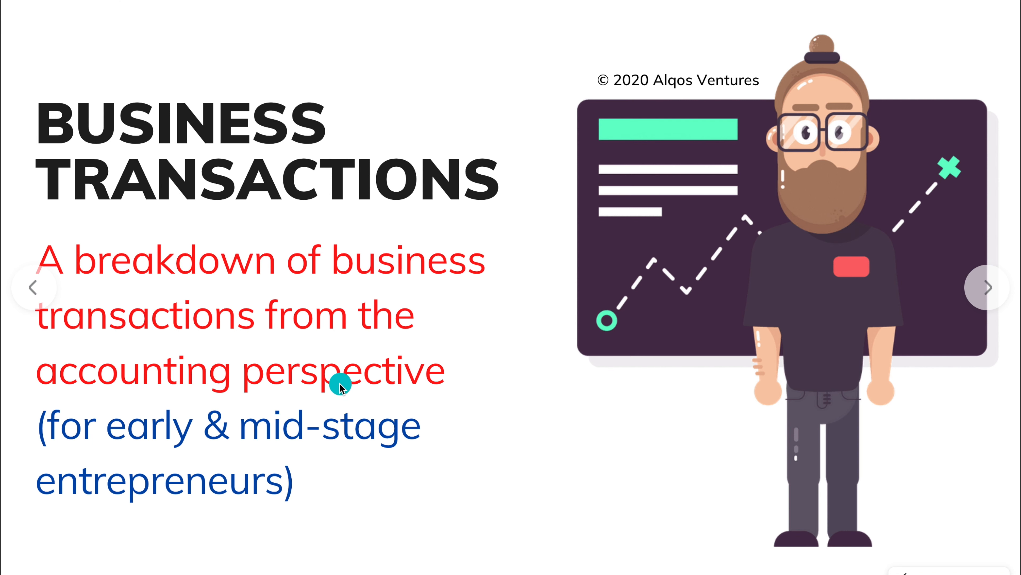
{"action": "mouse_move", "coordinate": [364, 430]}
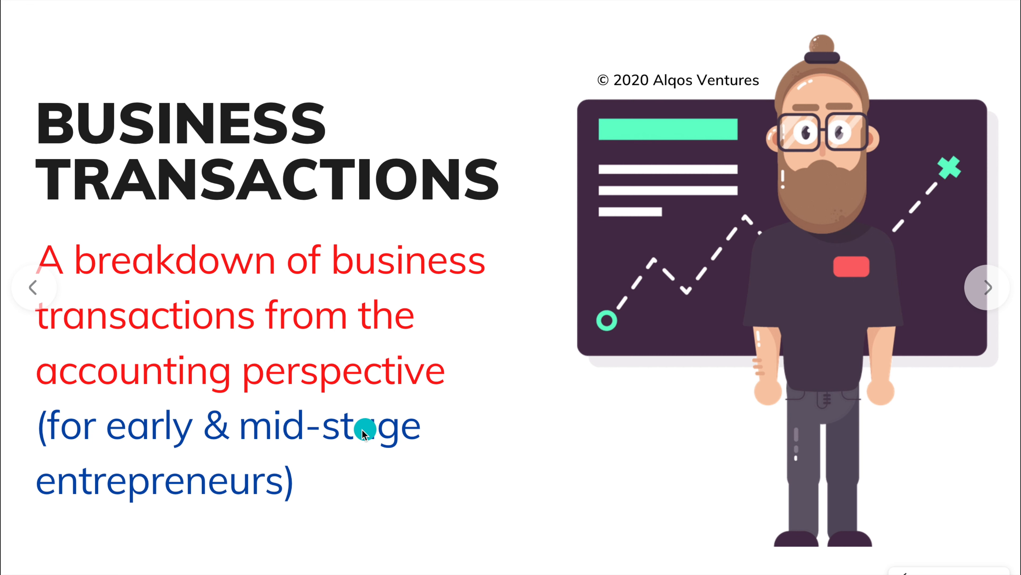
{"action": "mouse_move", "coordinate": [260, 440]}
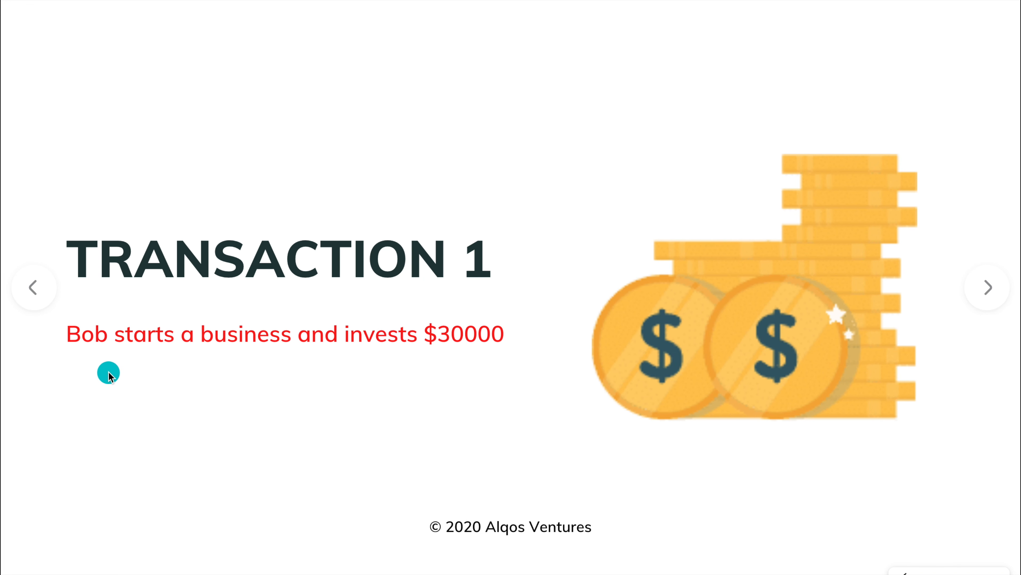
{"action": "mouse_move", "coordinate": [386, 370]}
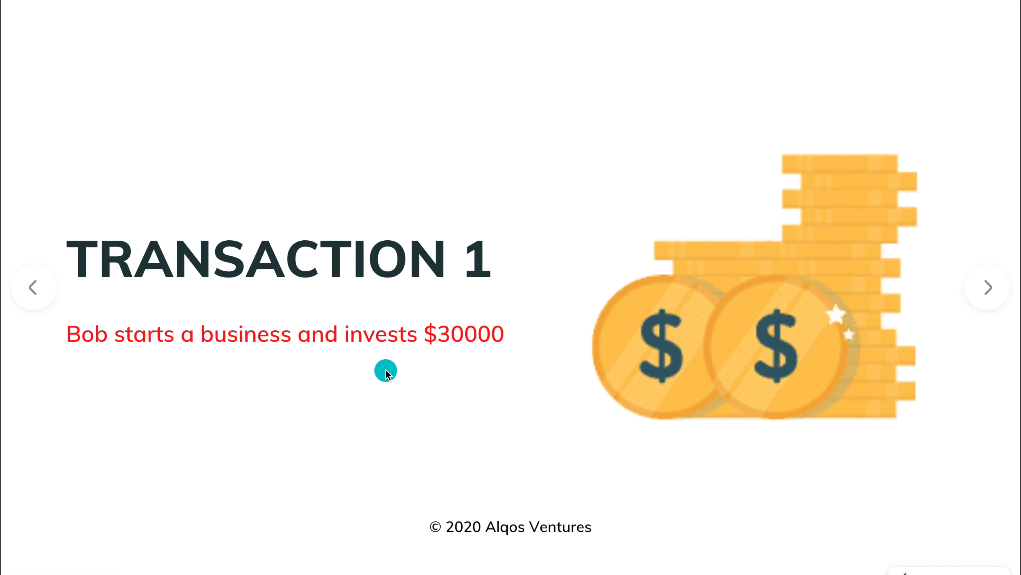
{"action": "mouse_move", "coordinate": [474, 433]}
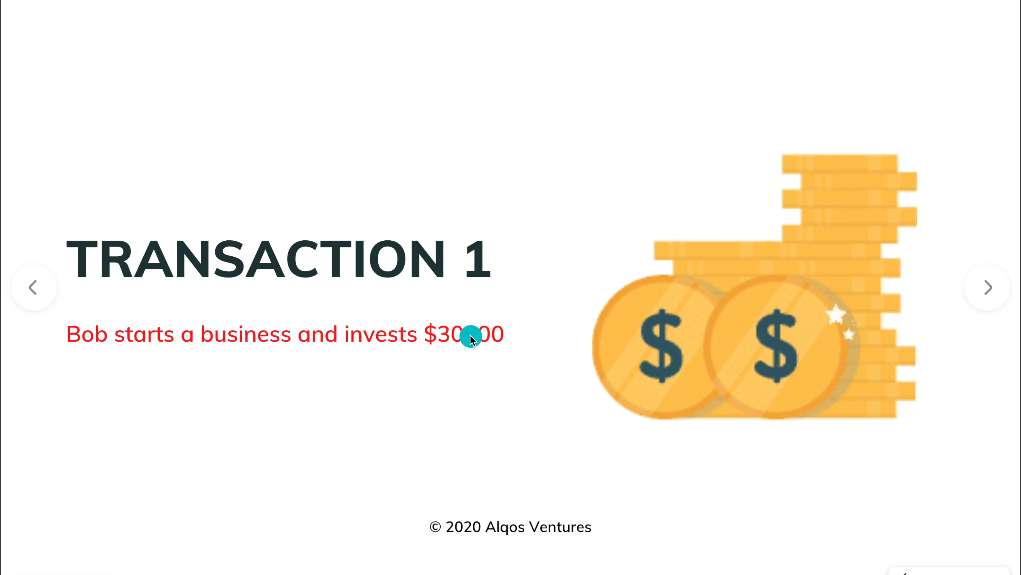
{"action": "mouse_move", "coordinate": [221, 343]}
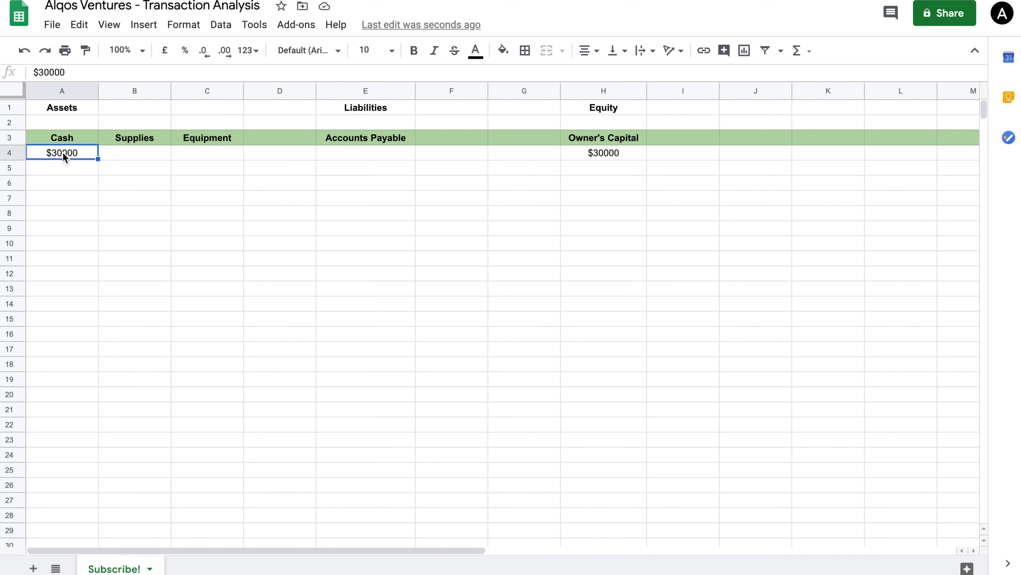
{"action": "mouse_move", "coordinate": [601, 157]}
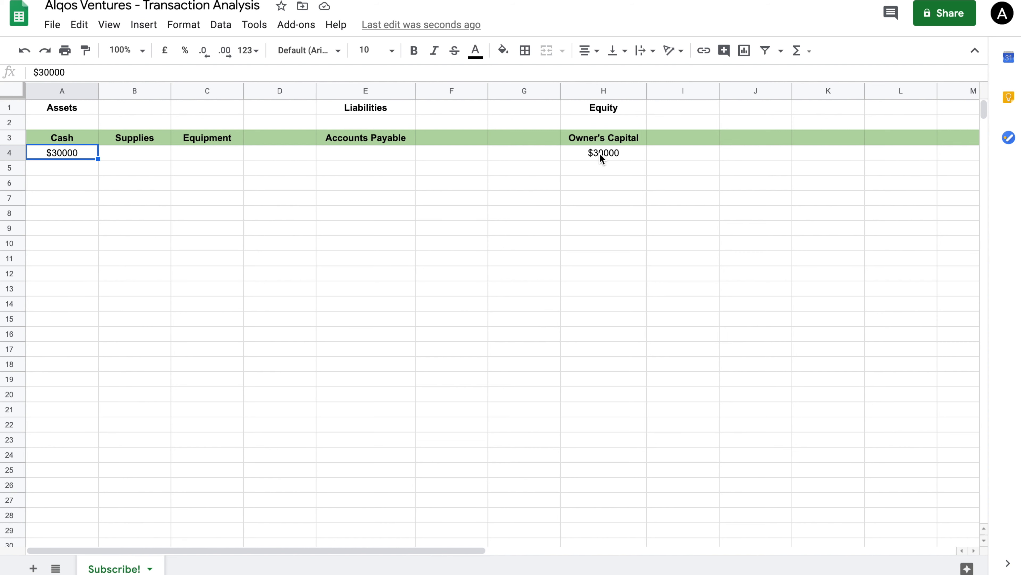
{"action": "mouse_move", "coordinate": [606, 140]}
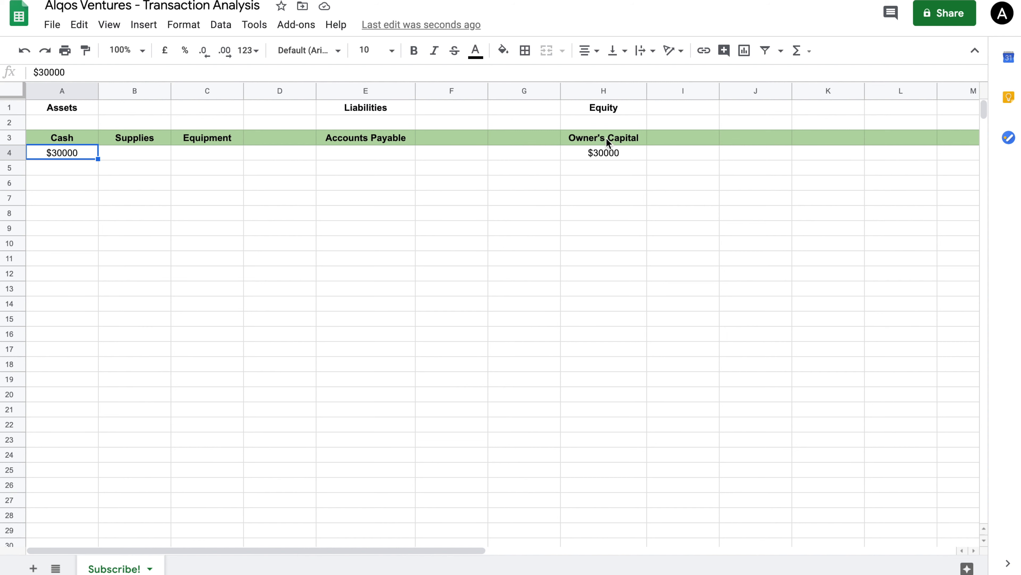
{"action": "mouse_move", "coordinate": [609, 159]}
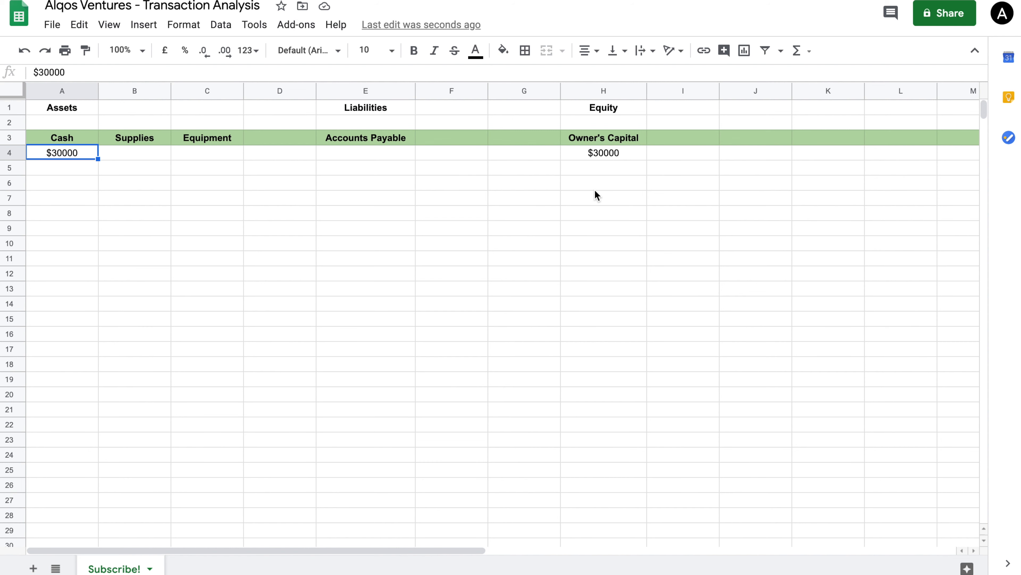
{"action": "mouse_move", "coordinate": [586, 143]}
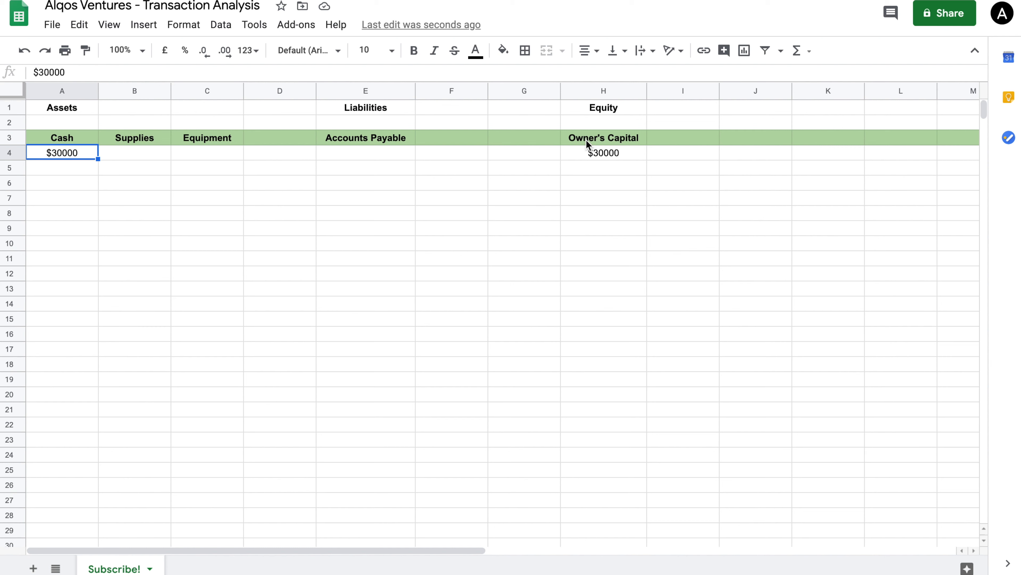
{"action": "mouse_move", "coordinate": [600, 149]}
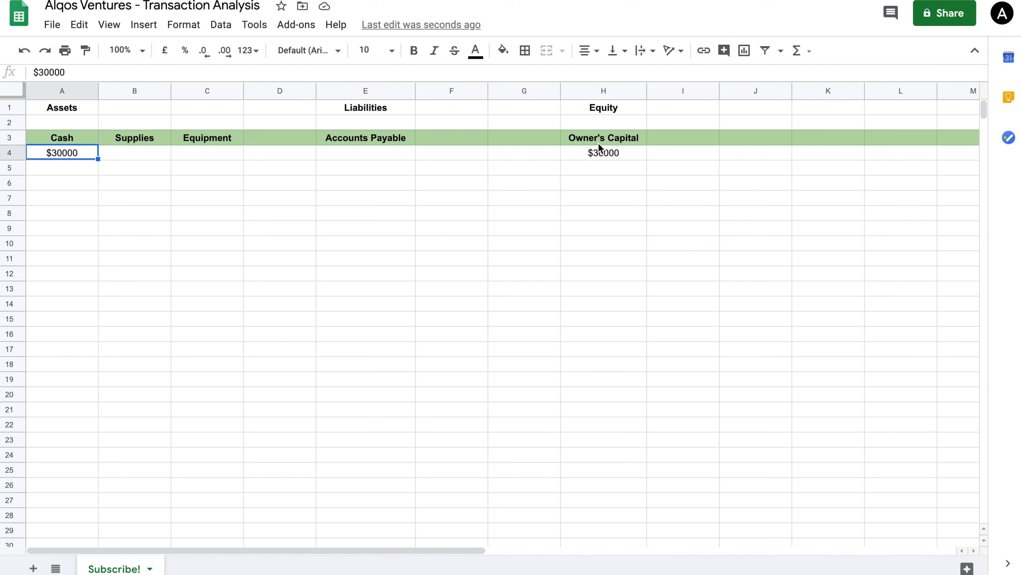
Review Transaction 1's $30000 Cash and Owner's Capital entries before presenting Transaction 2.
{"action": "left_click", "coordinate": [603, 151]}
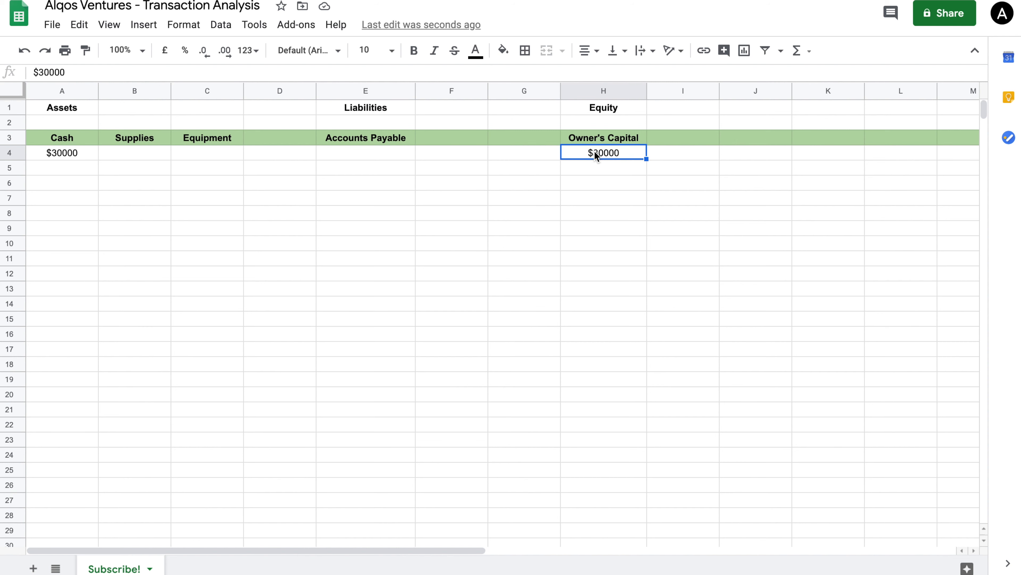
{"action": "mouse_move", "coordinate": [612, 147]}
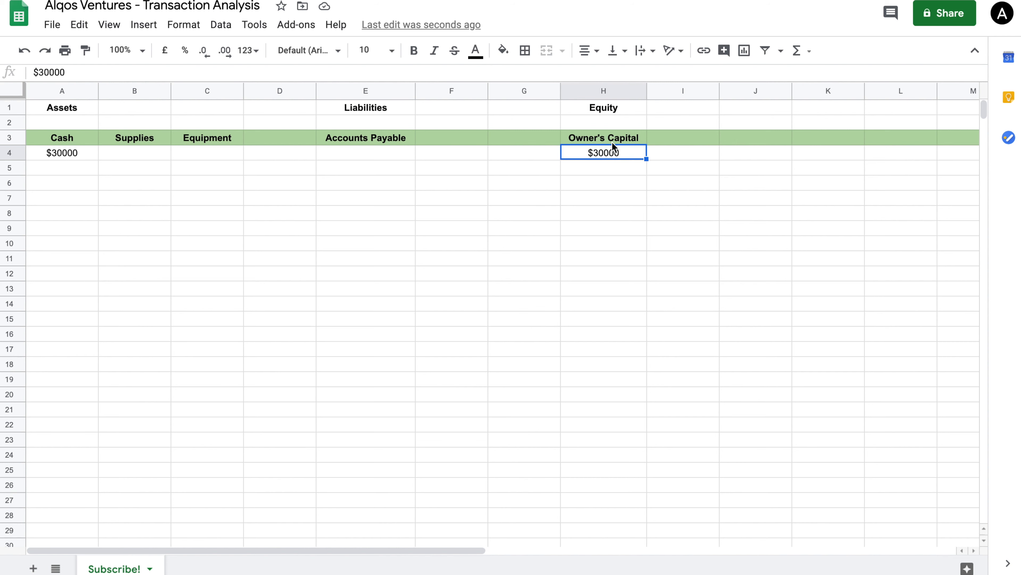
{"action": "mouse_move", "coordinate": [70, 155]}
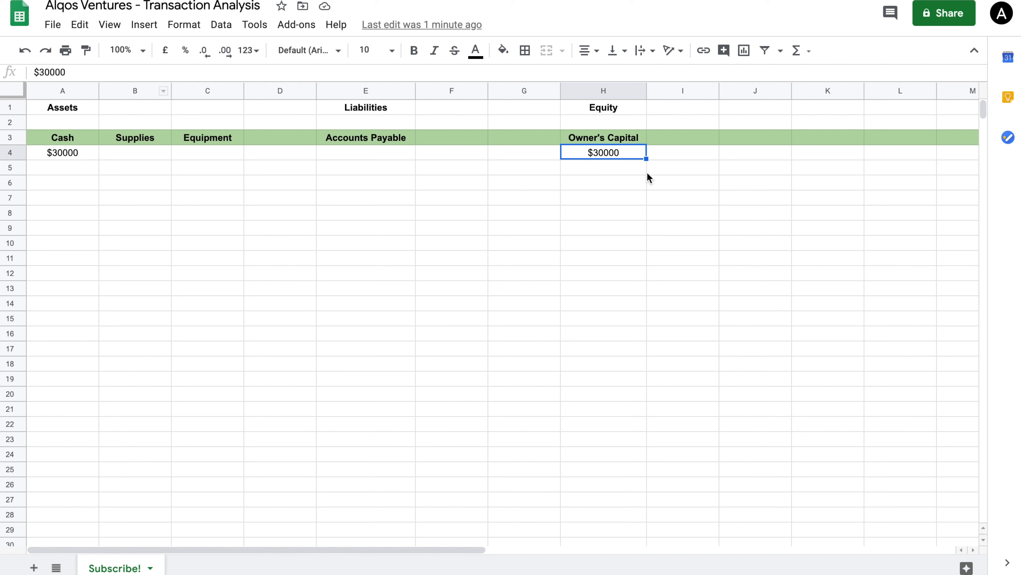
{"action": "mouse_move", "coordinate": [108, 302]}
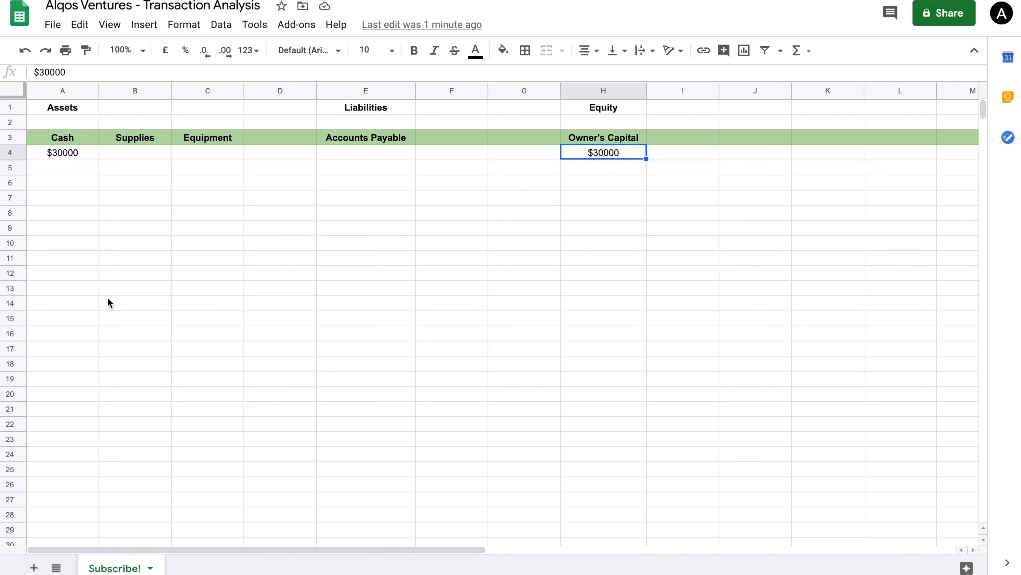
{"action": "left_click", "coordinate": [62, 151]}
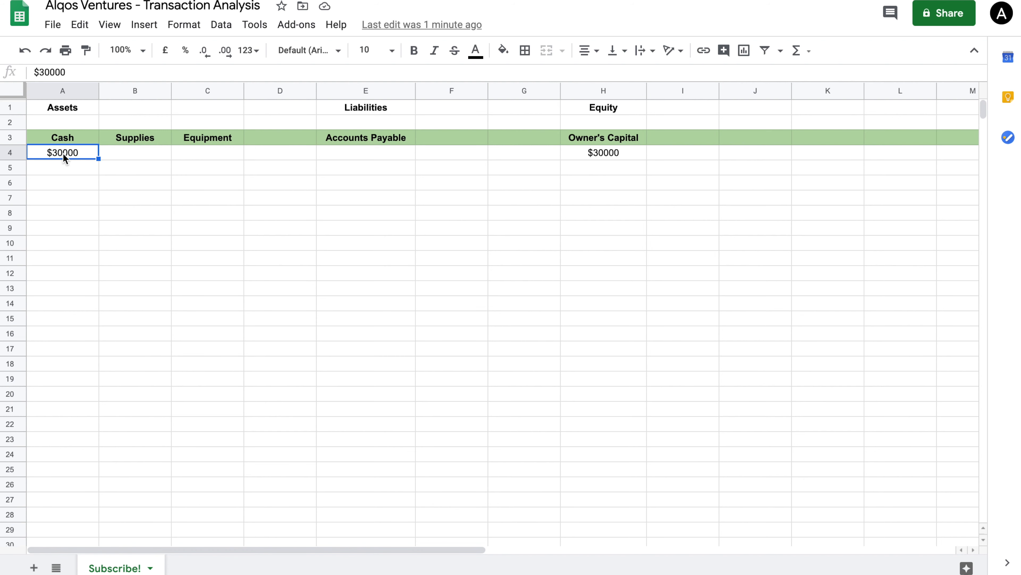
{"action": "left_click", "coordinate": [603, 153]}
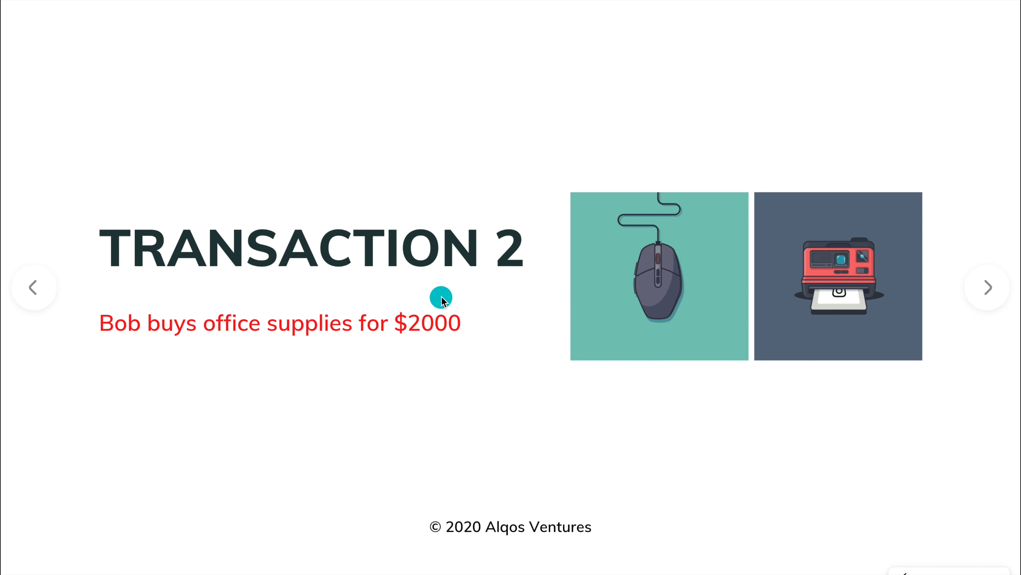
{"action": "mouse_move", "coordinate": [431, 320]}
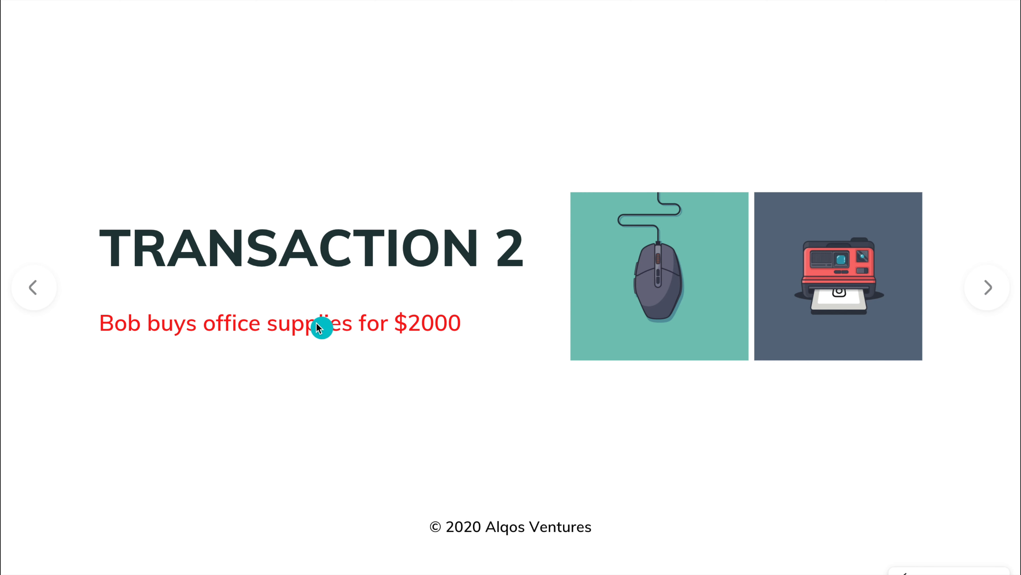
{"action": "mouse_move", "coordinate": [323, 334]}
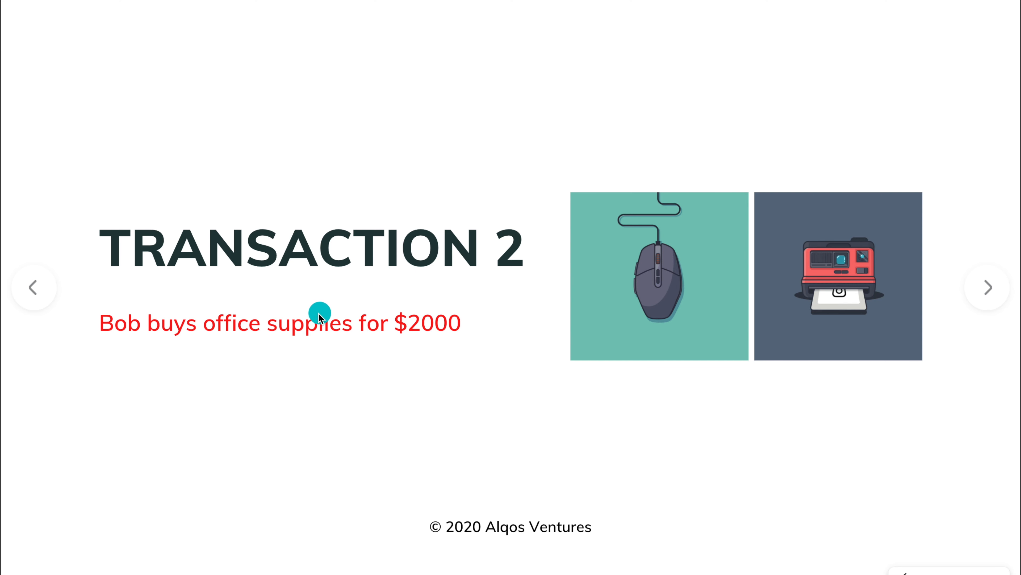
{"action": "mouse_move", "coordinate": [435, 317]}
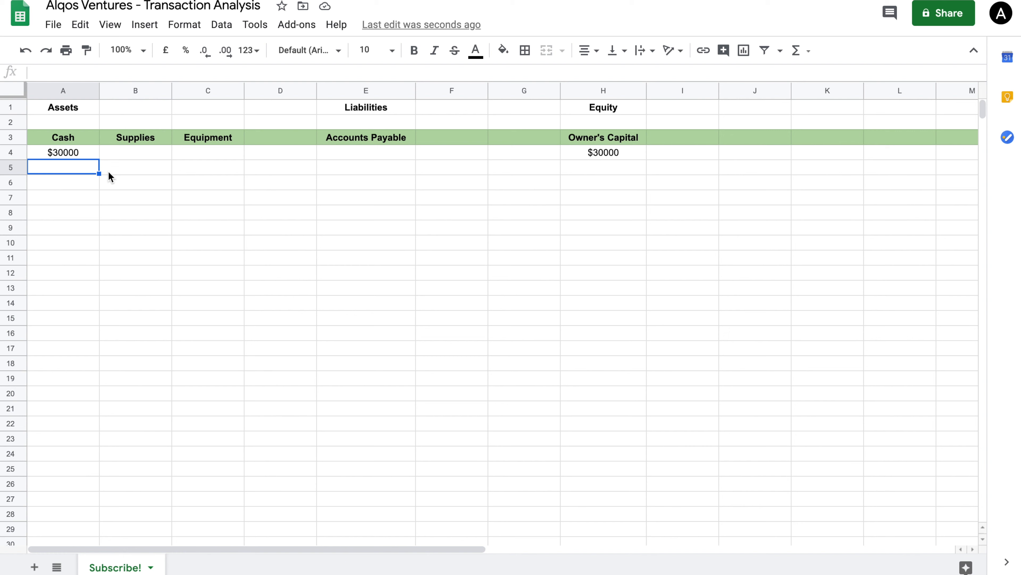
Enter ($2000) under Cash and $2000 under Supplies on row 5 for the office supplies purchase.
{"action": "left_click", "coordinate": [62, 136]}
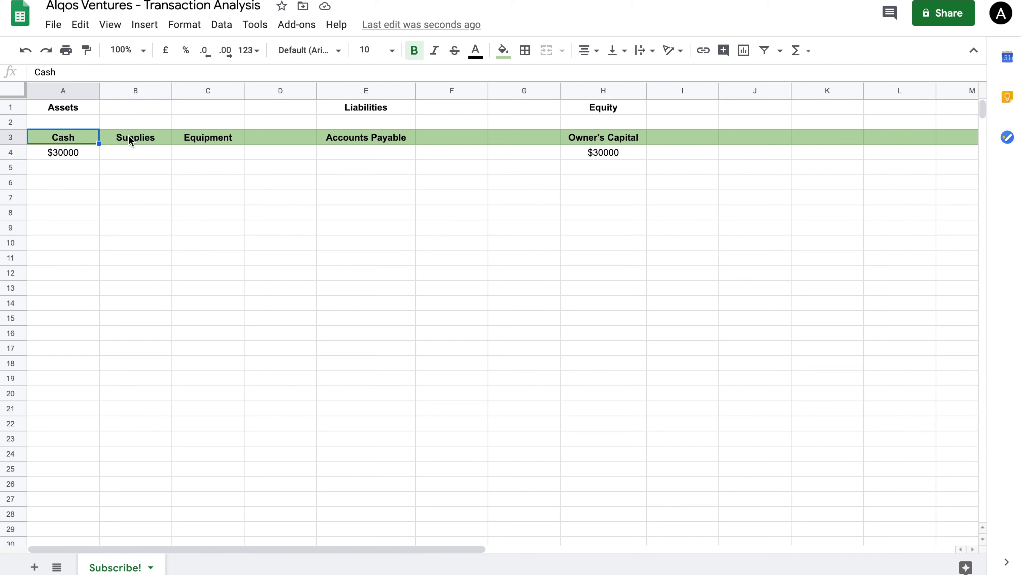
{"action": "left_click", "coordinate": [136, 137]}
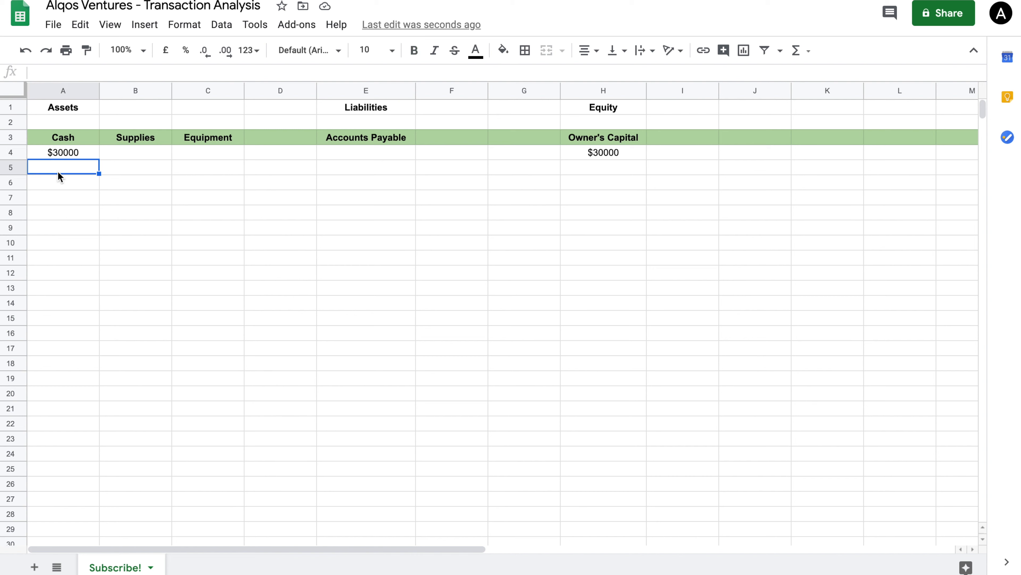
{"action": "type", "text": "("}
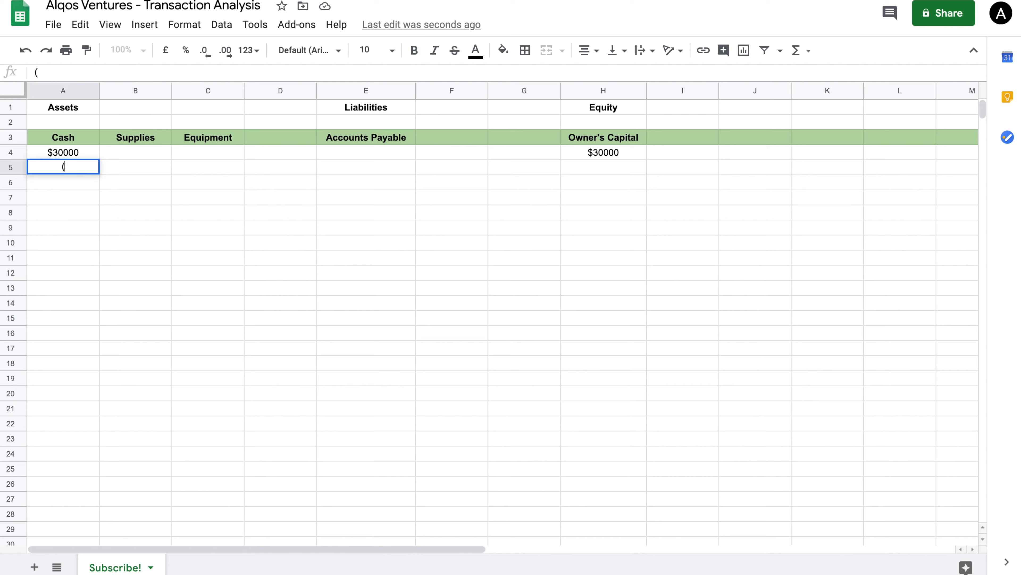
{"action": "type", "text": "$2000"}
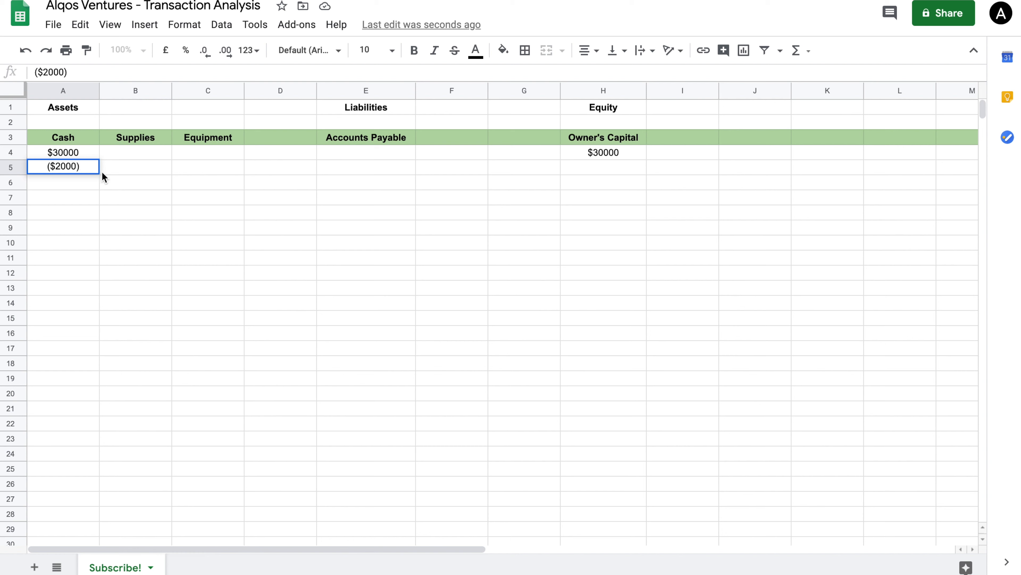
{"action": "left_click", "coordinate": [135, 166]}
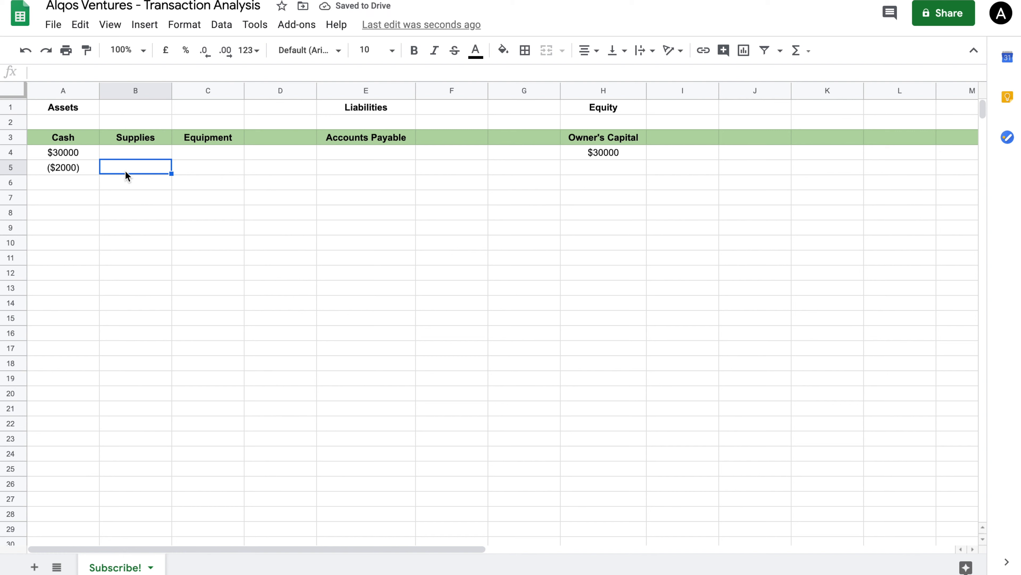
{"action": "type", "text": "2000"}
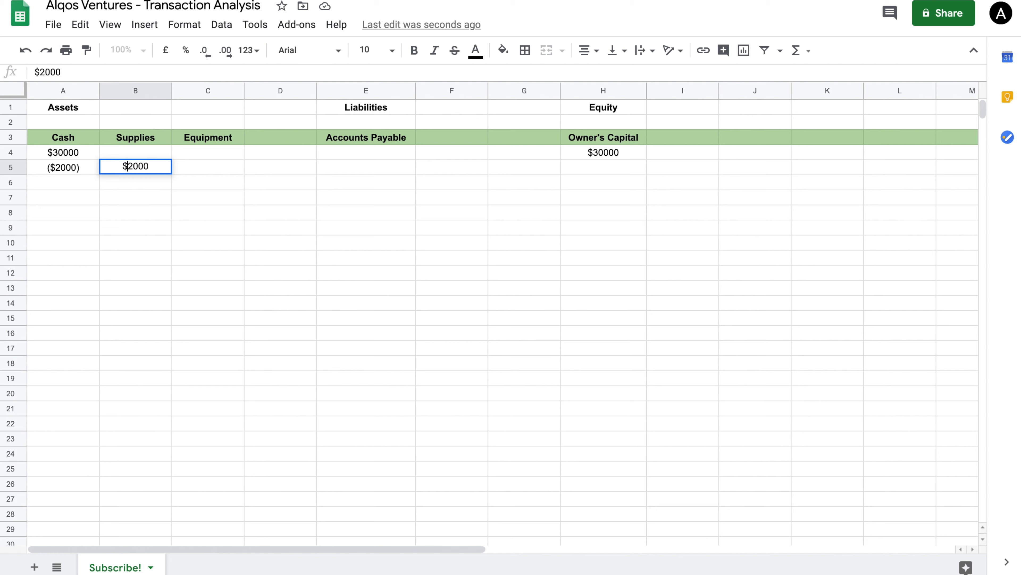
{"action": "left_click", "coordinate": [63, 167]}
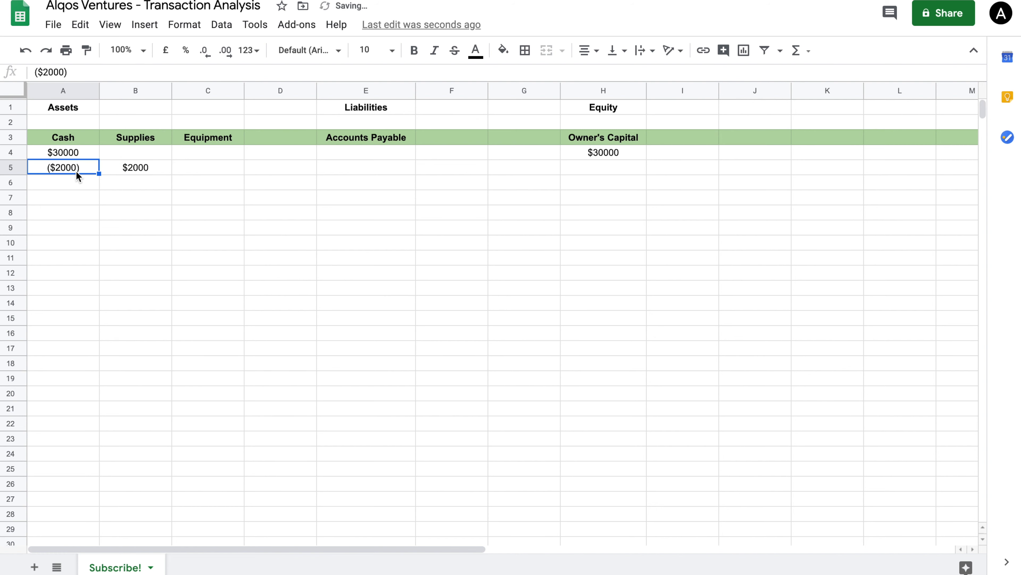
{"action": "mouse_move", "coordinate": [131, 176]}
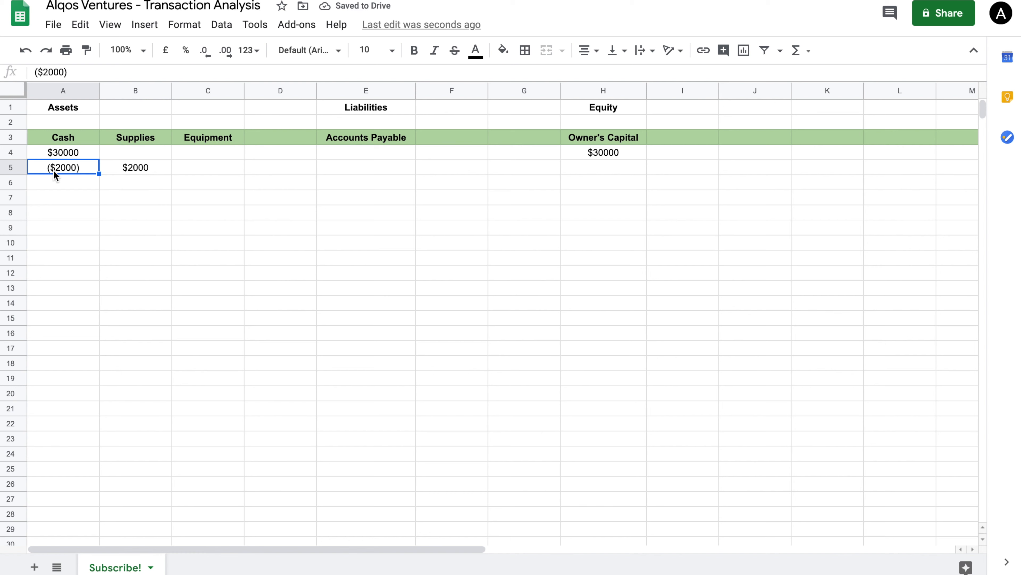
{"action": "mouse_move", "coordinate": [452, 206]}
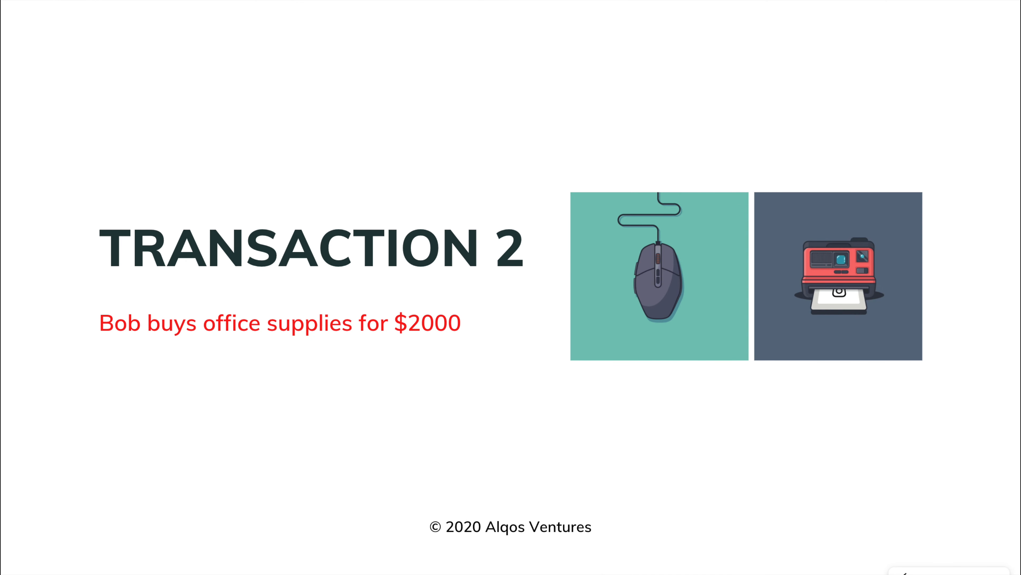
Advance the slideshow past the Transaction 2 office supplies slide.
{"action": "key", "text": "Right"}
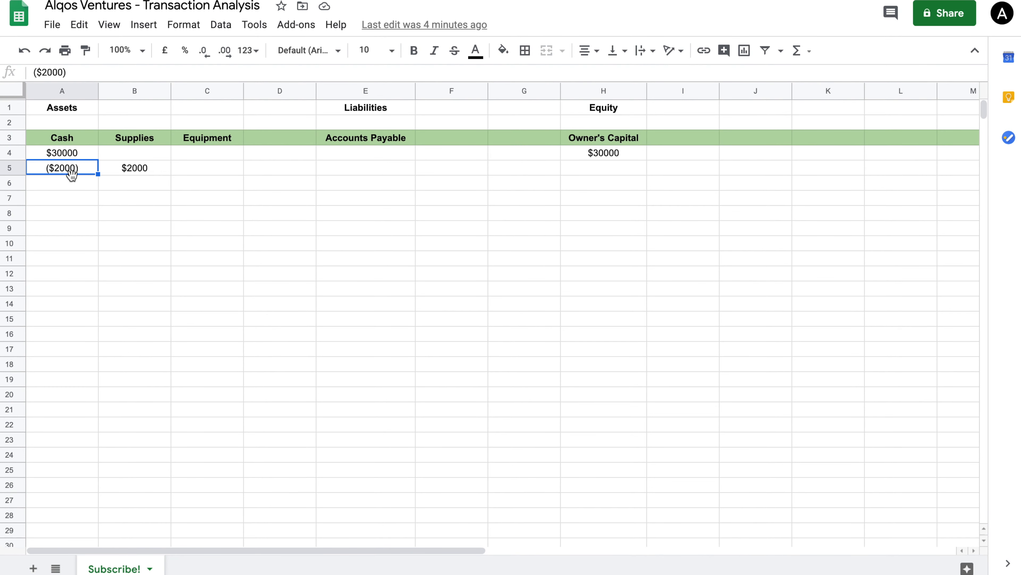
Enter -15000 under Cash on row 6 and begin the matching Equipment amount.
{"action": "left_click", "coordinate": [61, 182]}
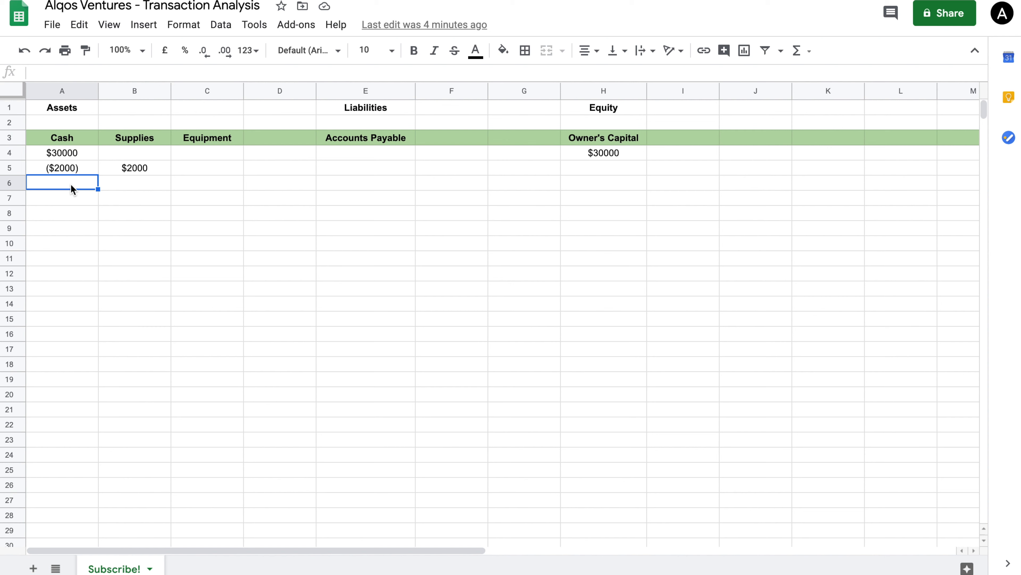
{"action": "mouse_move", "coordinate": [70, 154]}
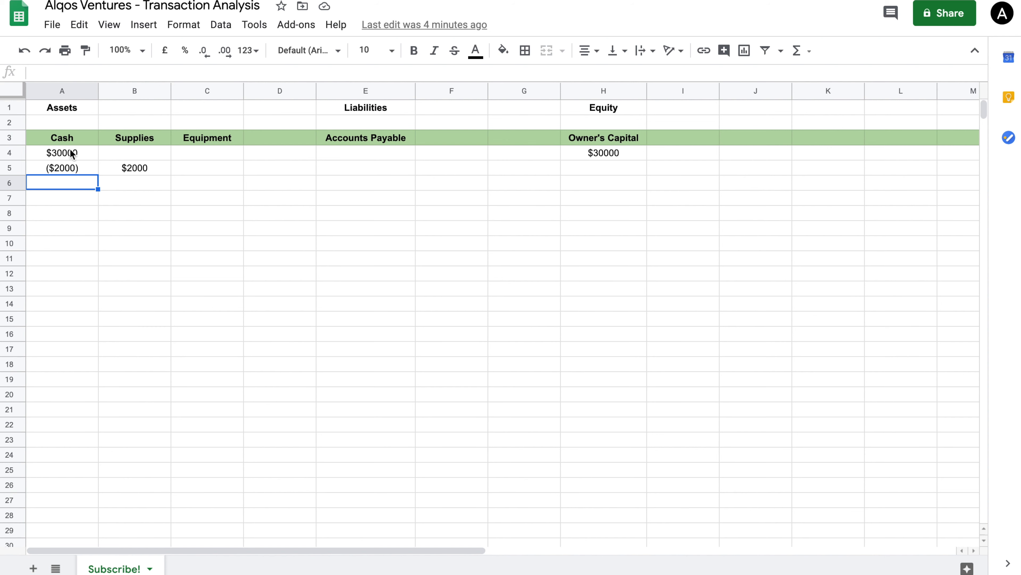
{"action": "left_click", "coordinate": [62, 168]}
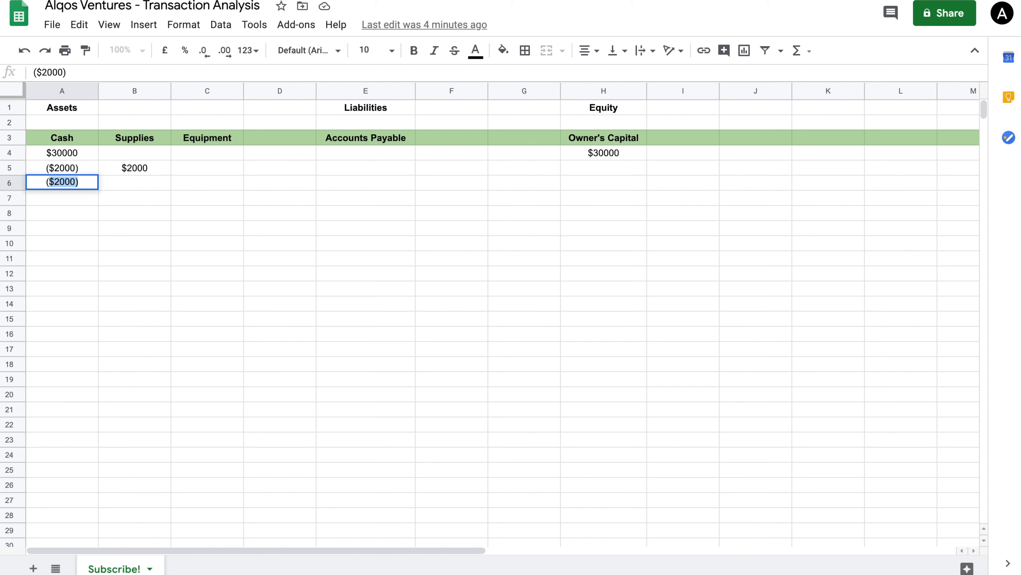
{"action": "type", "text": "(15000"}
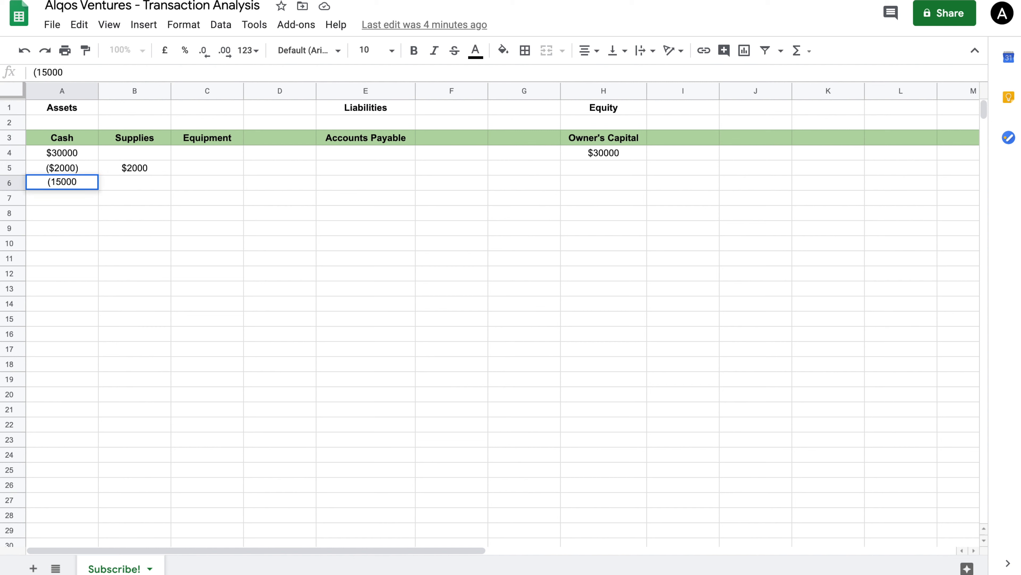
{"action": "type", "text": "-15000"}
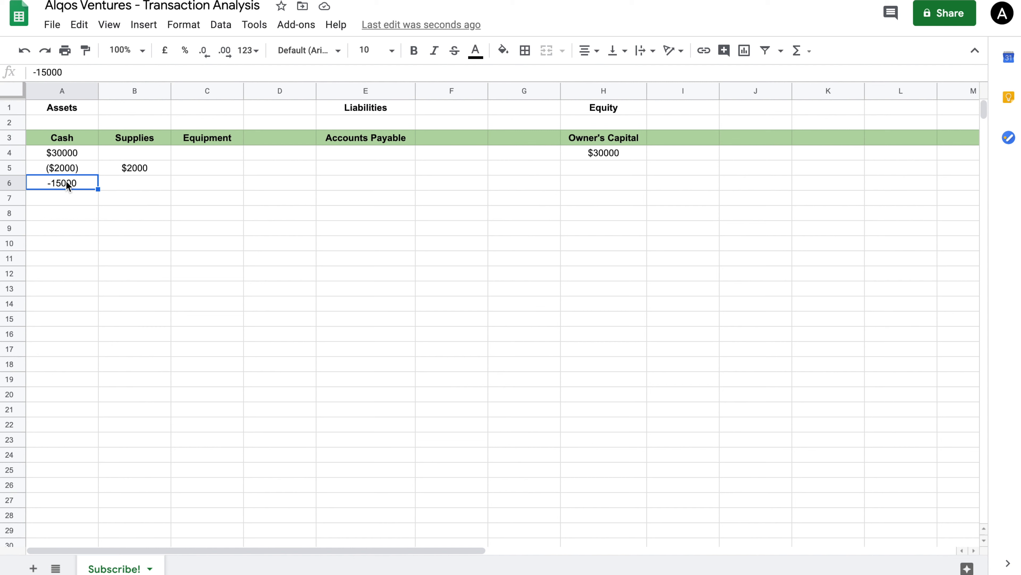
{"action": "mouse_move", "coordinate": [181, 192]}
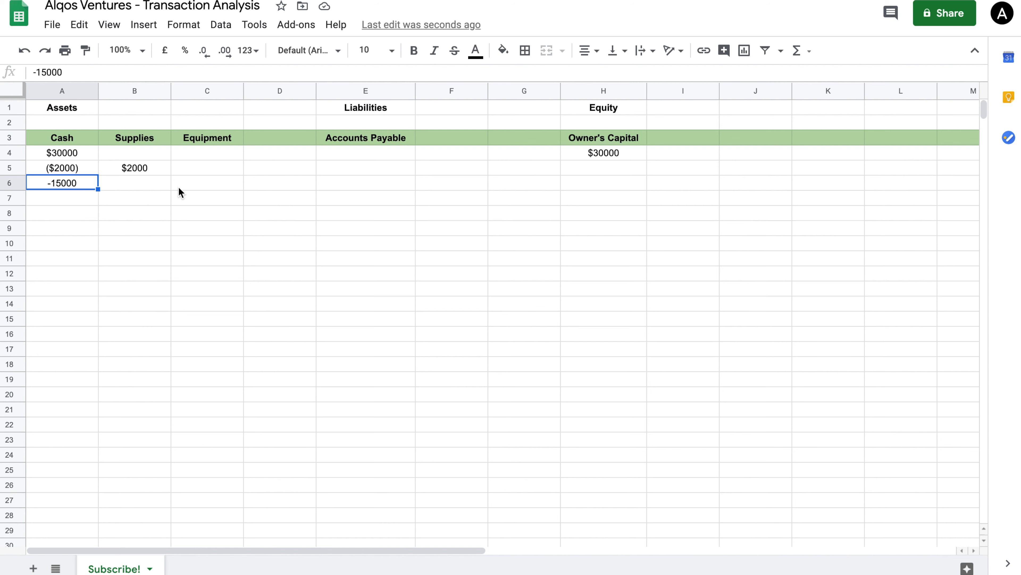
{"action": "left_click", "coordinate": [207, 181]}
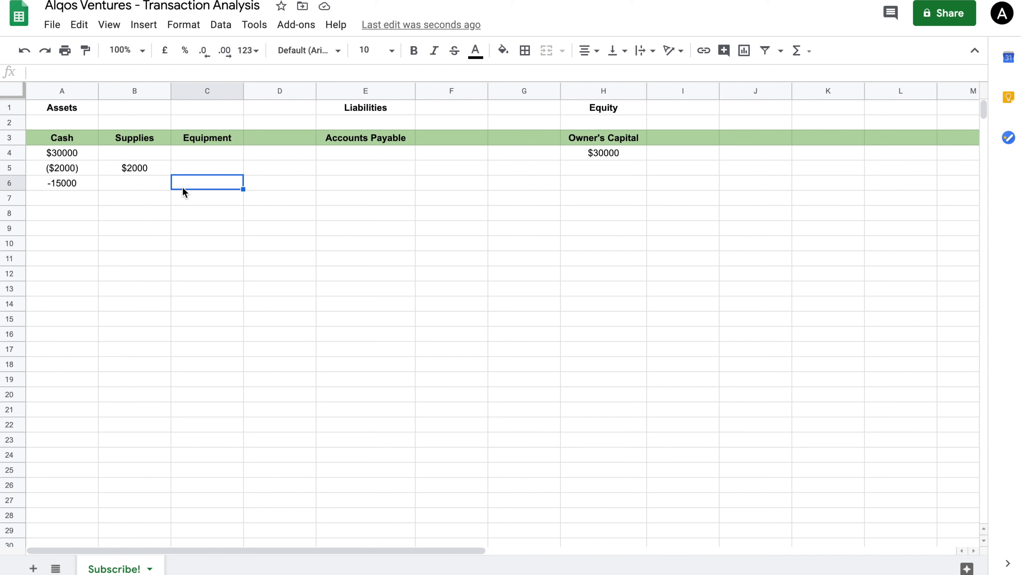
{"action": "type", "text": "15000"}
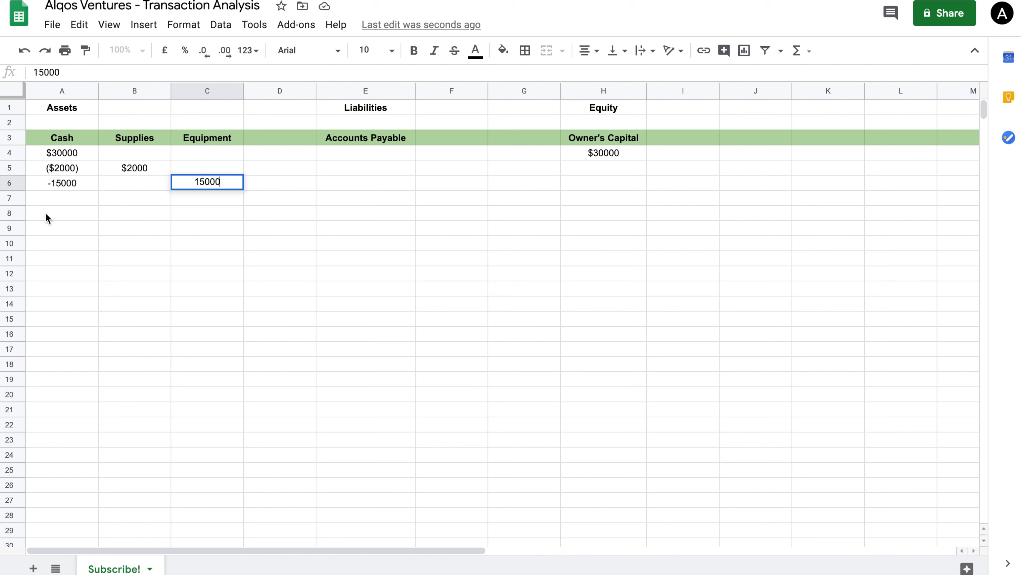
Commit 15000 under Equipment on row 6 and check the -15000 Cash entry.
{"action": "key", "text": "Enter"}
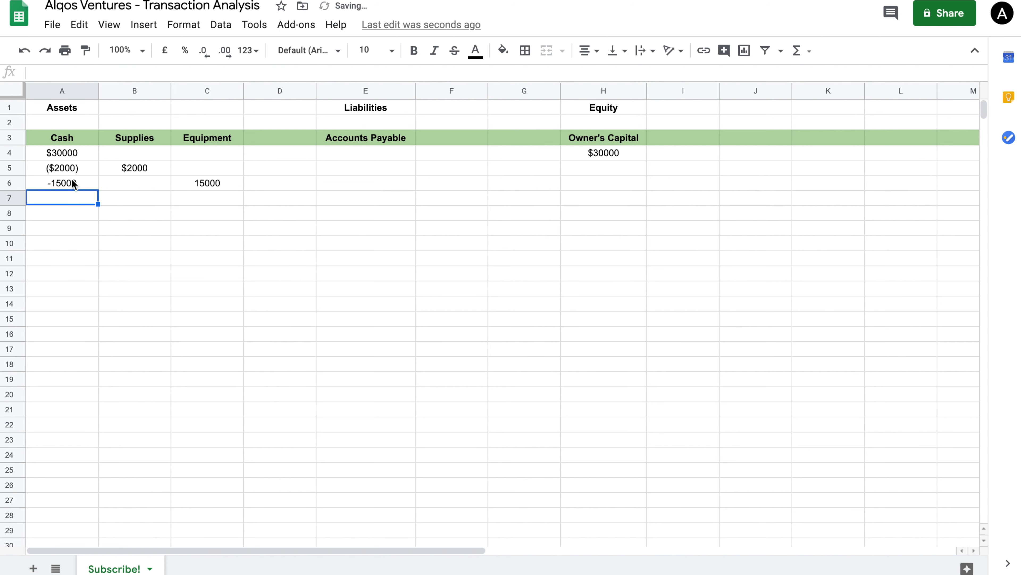
{"action": "left_click", "coordinate": [61, 183]}
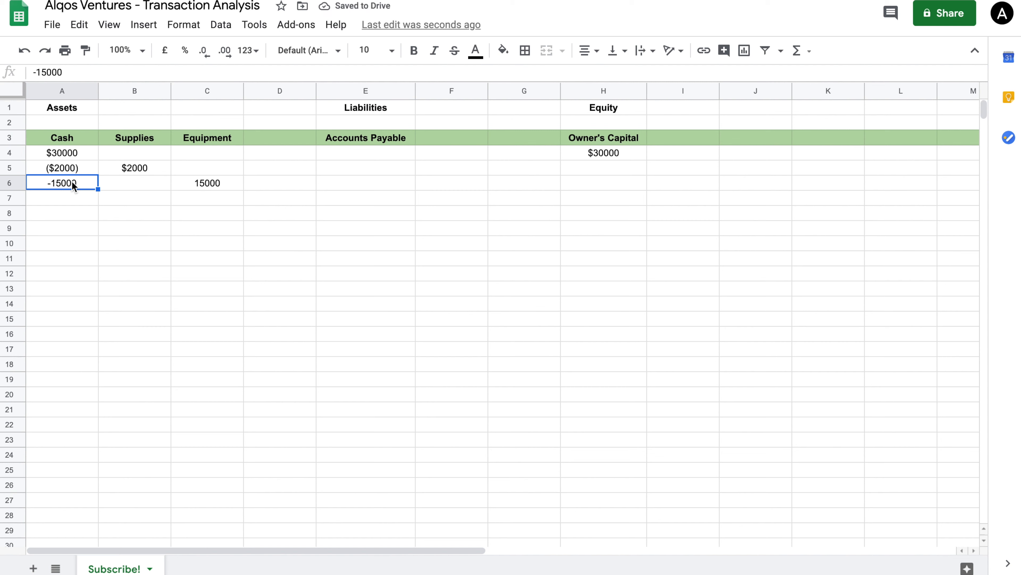
{"action": "mouse_move", "coordinate": [75, 153]}
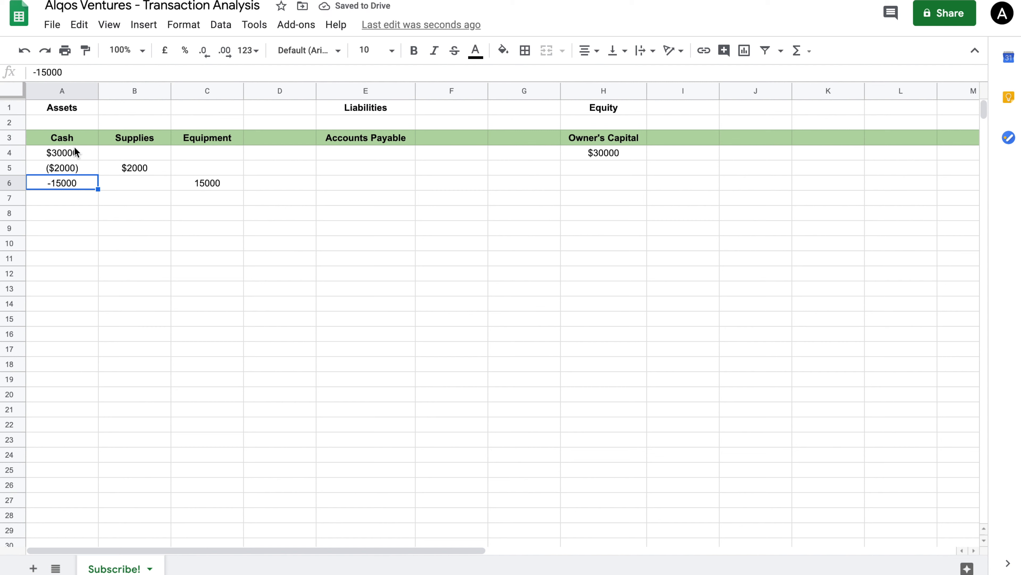
Review the Cash column from $30000 down to -15000 and the 15000 Equipment entry.
{"action": "left_click", "coordinate": [61, 137]}
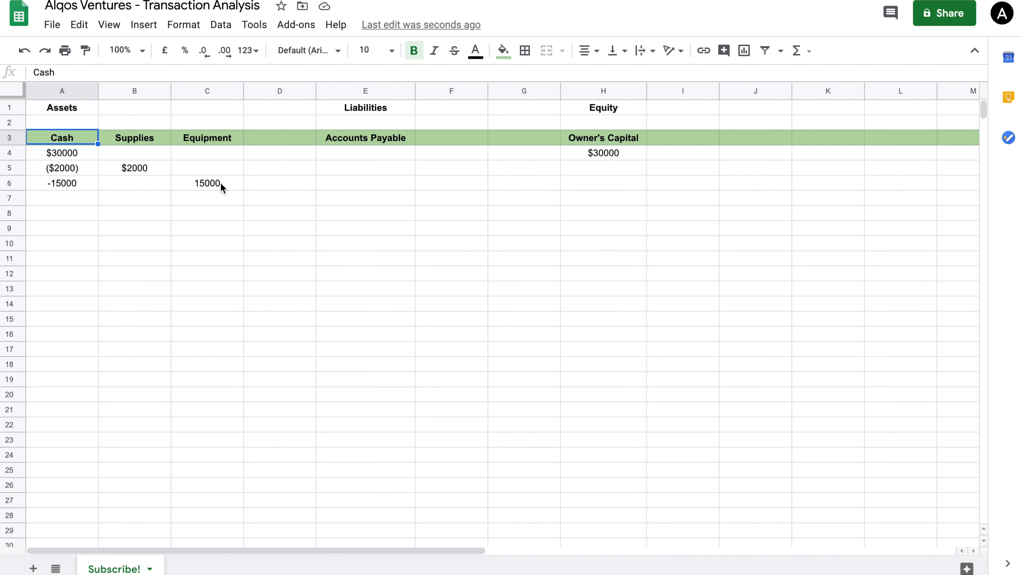
{"action": "mouse_move", "coordinate": [45, 191]}
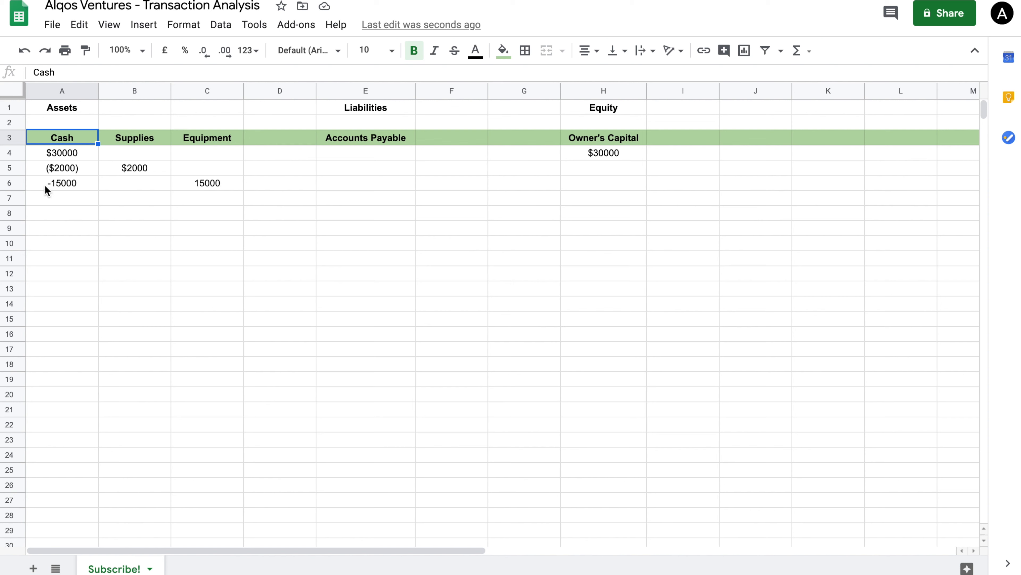
{"action": "mouse_move", "coordinate": [9, 183]}
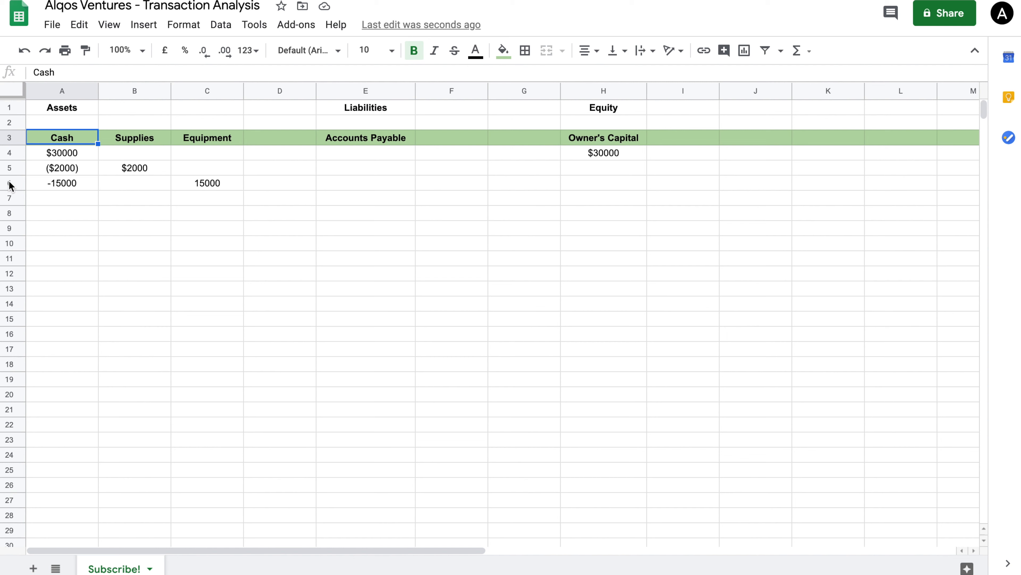
{"action": "left_click", "coordinate": [62, 153]}
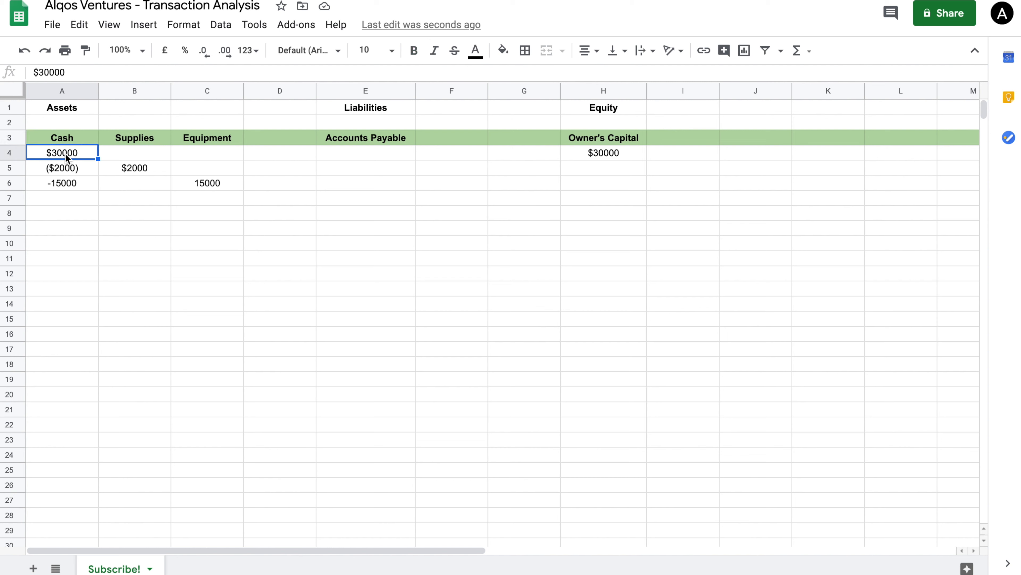
{"action": "mouse_move", "coordinate": [88, 159]}
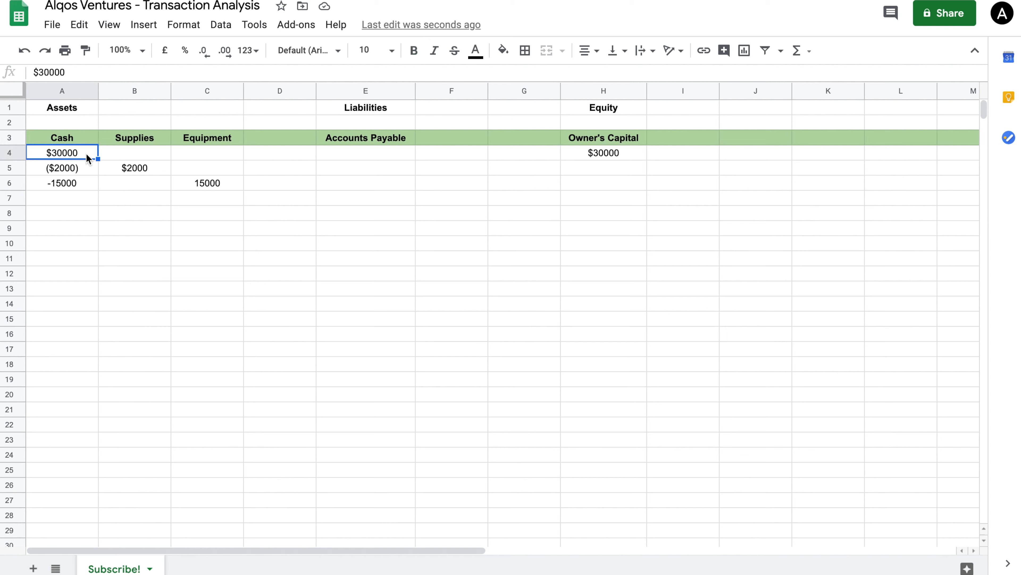
{"action": "left_click_drag", "start_coordinate": [62, 152], "coordinate": [62, 183]}
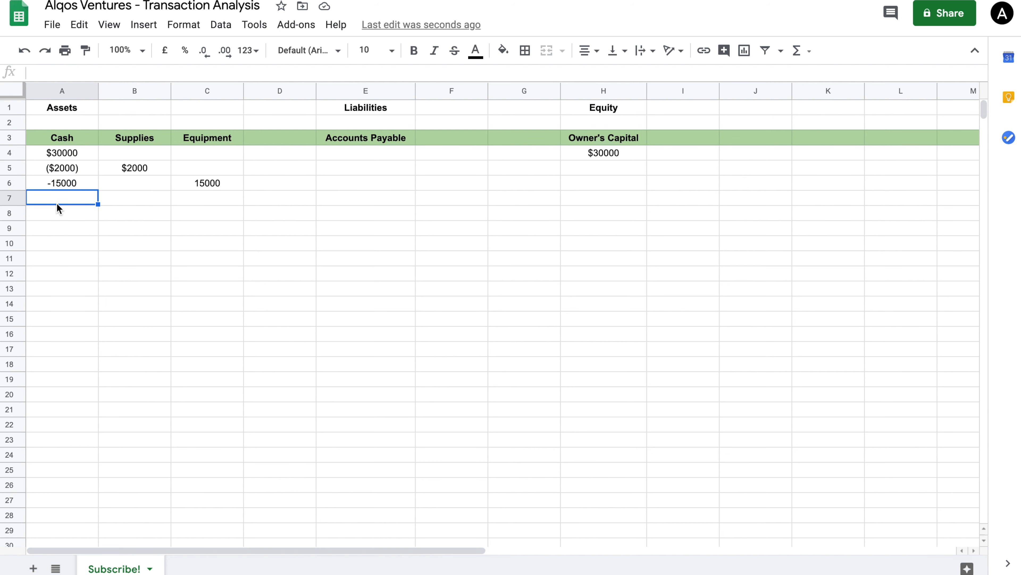
{"action": "mouse_move", "coordinate": [85, 182]}
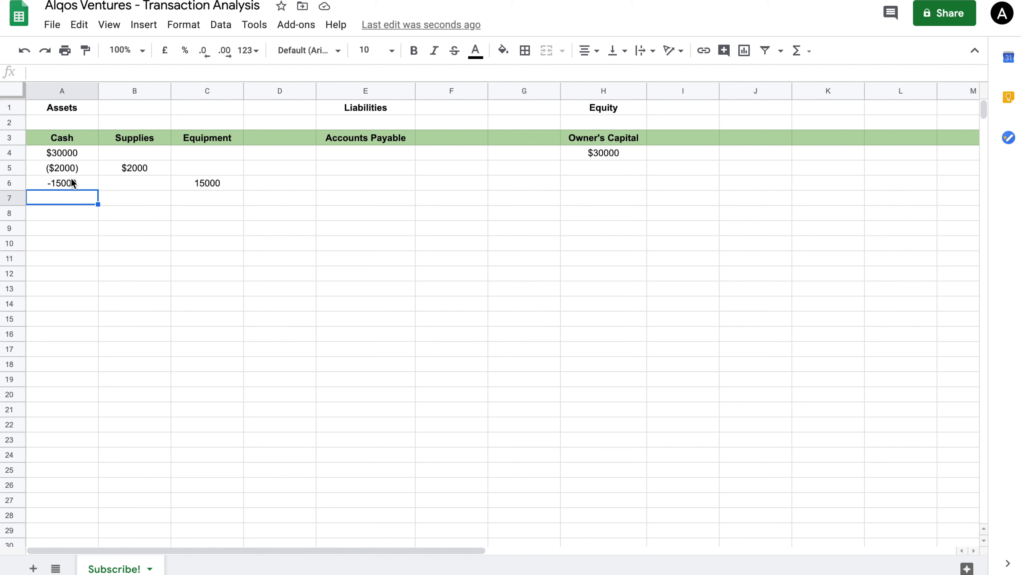
{"action": "mouse_move", "coordinate": [59, 181]}
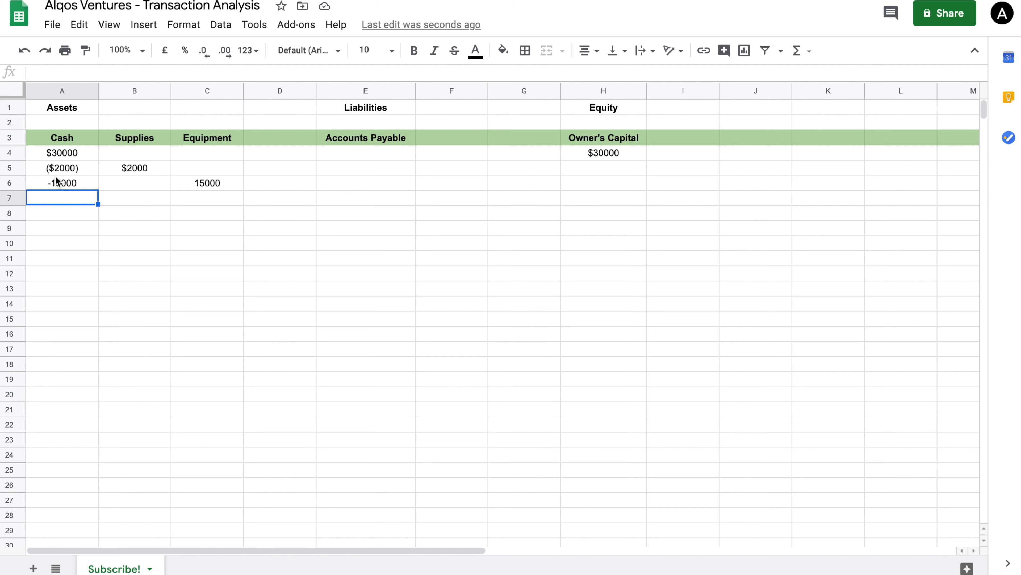
{"action": "left_click", "coordinate": [206, 183]}
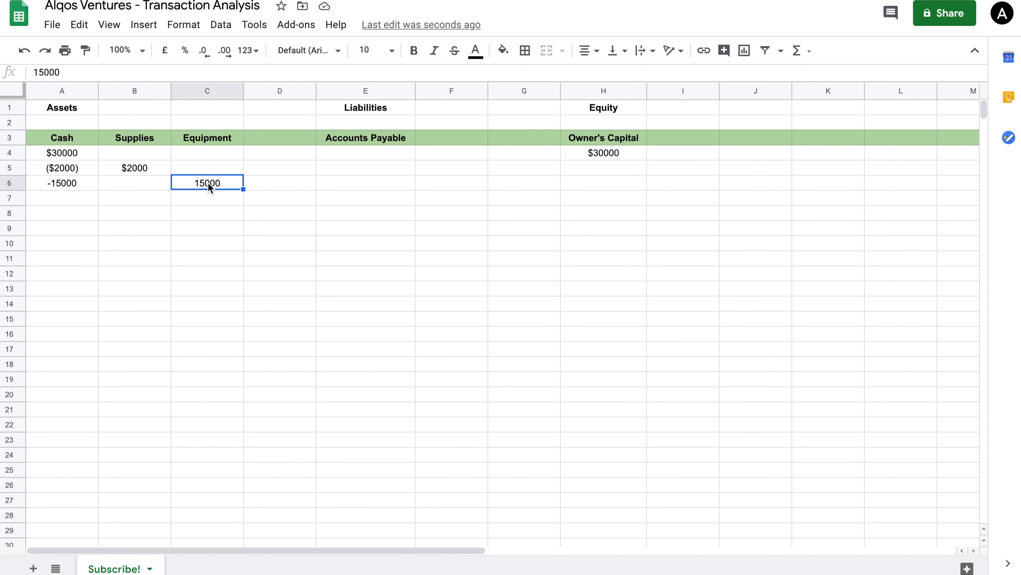
{"action": "mouse_move", "coordinate": [210, 192]}
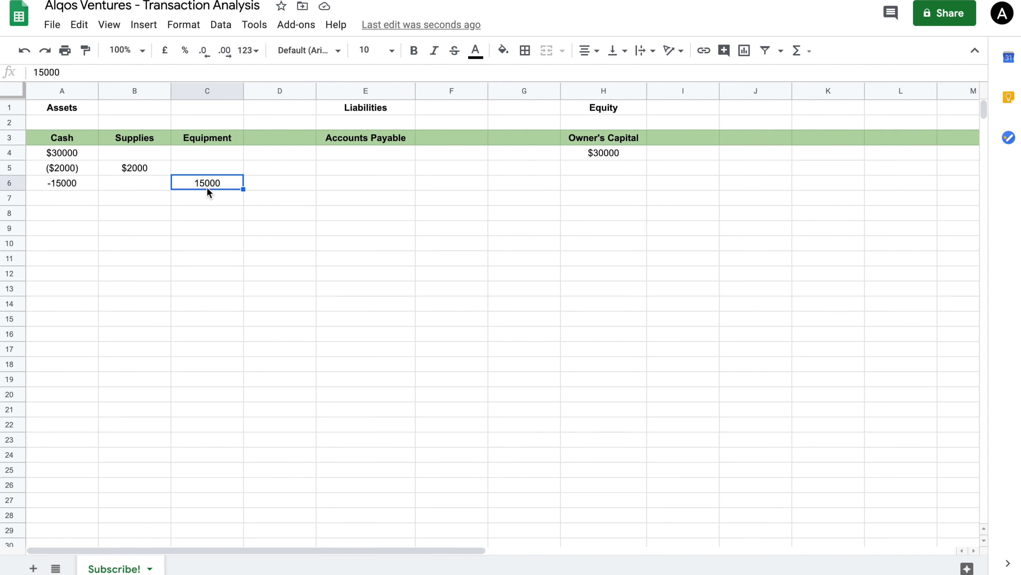
{"action": "left_click", "coordinate": [61, 182]}
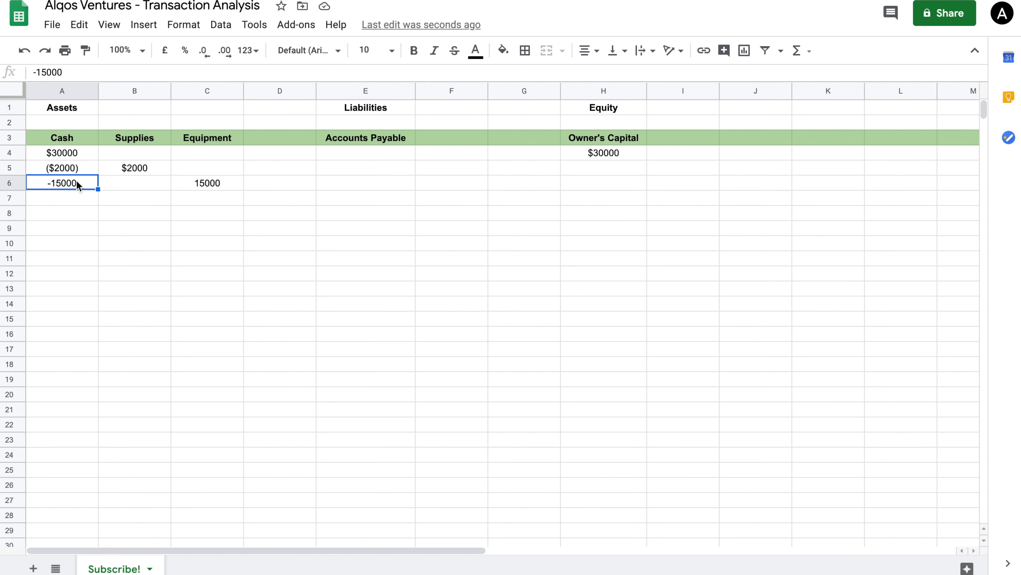
{"action": "mouse_move", "coordinate": [111, 172]}
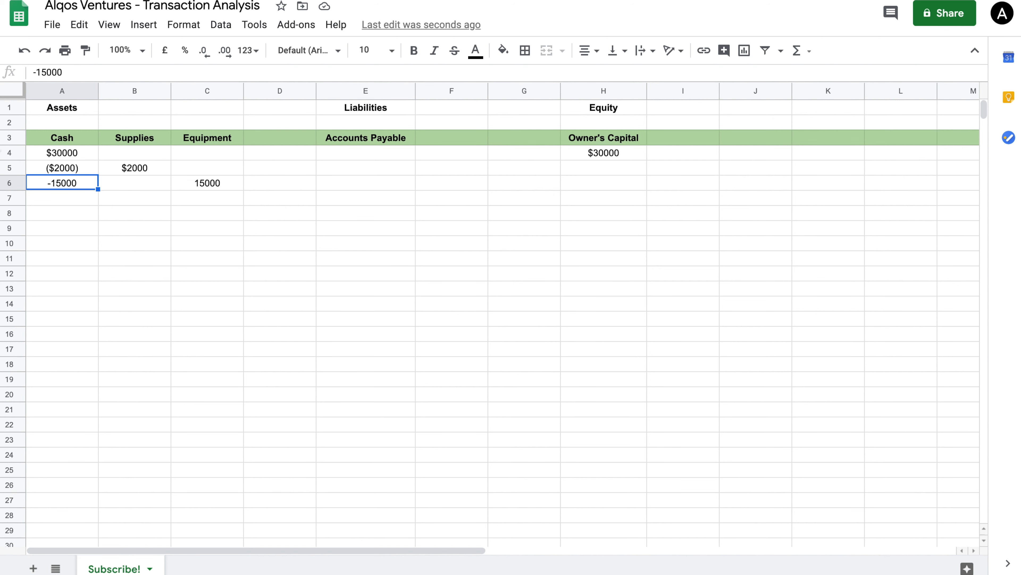
{"action": "mouse_move", "coordinate": [159, 65]}
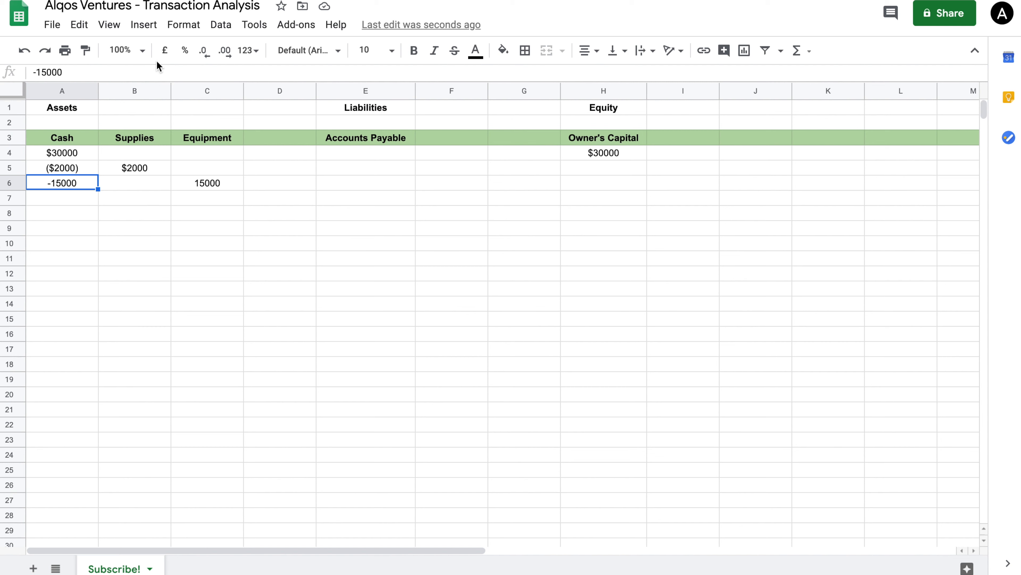
{"action": "mouse_move", "coordinate": [209, 242]}
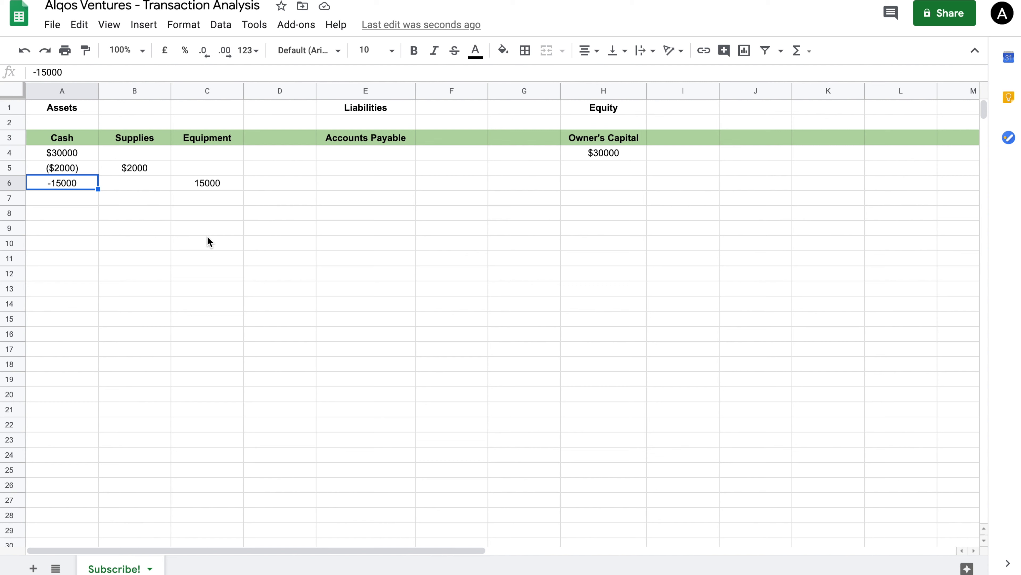
{"action": "left_click", "coordinate": [134, 137]}
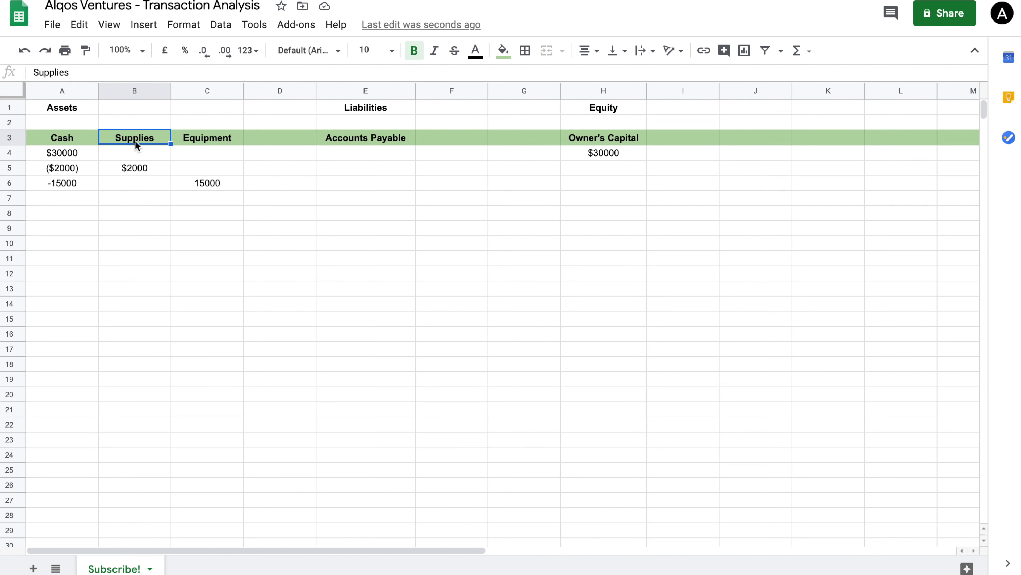
{"action": "left_click", "coordinate": [365, 138]}
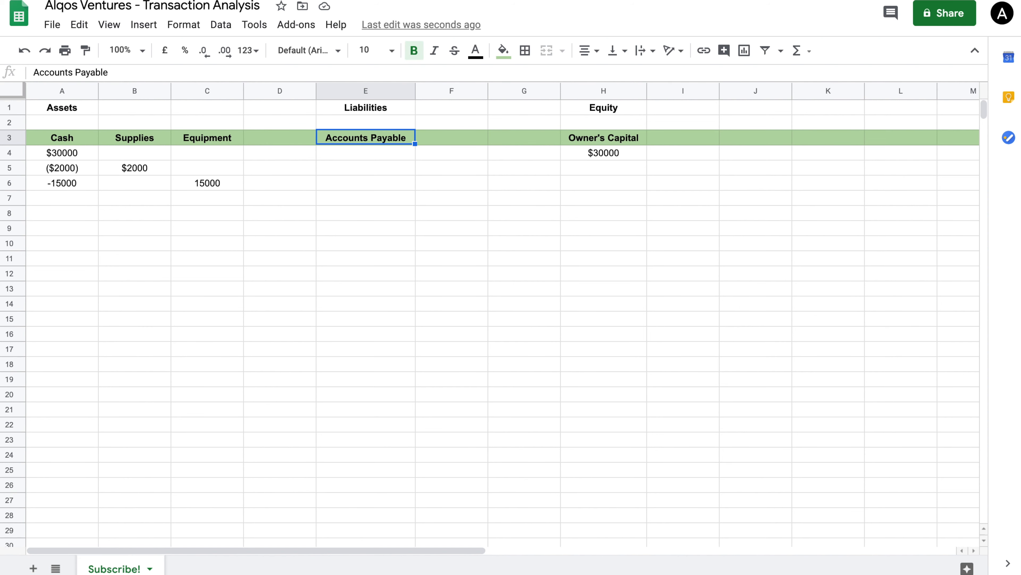
{"action": "left_click", "coordinate": [61, 138]}
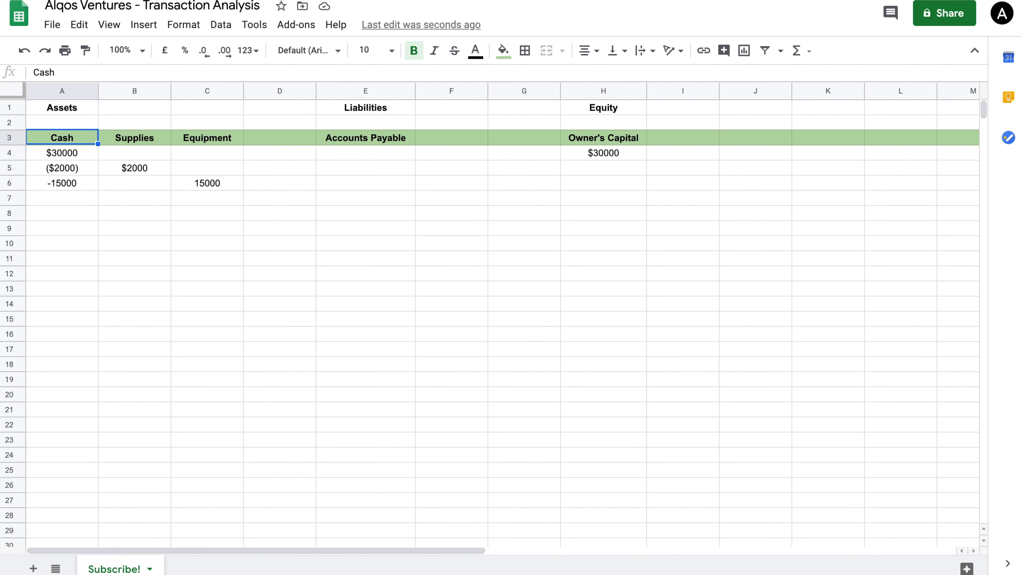
{"action": "left_click", "coordinate": [135, 138]}
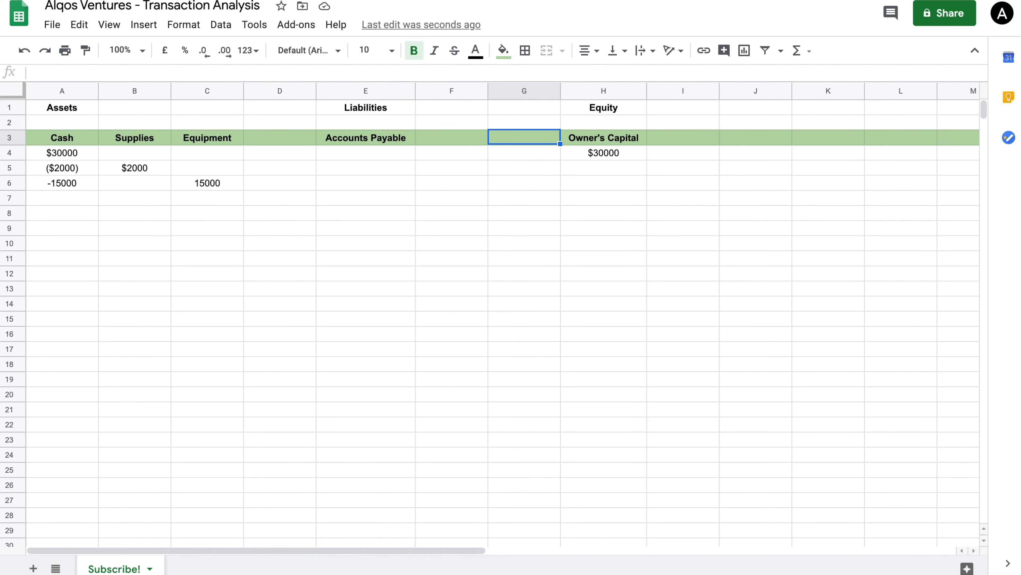
{"action": "left_click", "coordinate": [603, 138]}
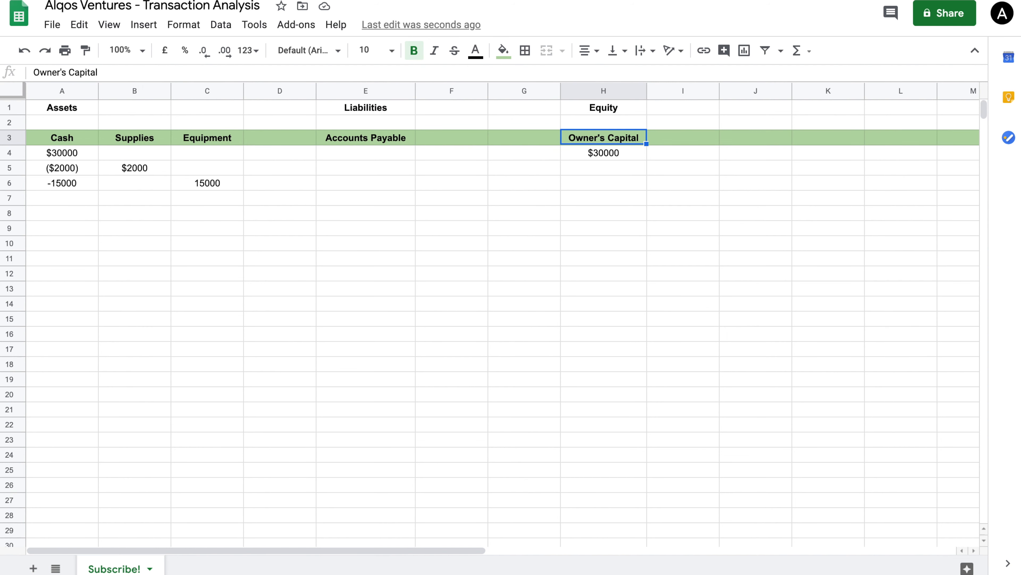
{"action": "left_click", "coordinate": [62, 138]}
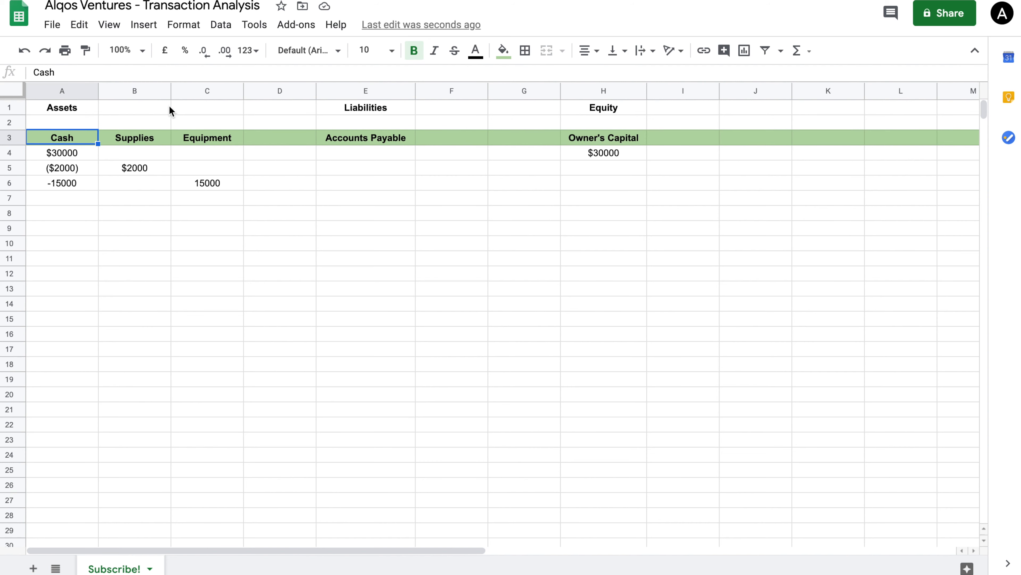
{"action": "mouse_move", "coordinate": [62, 238]}
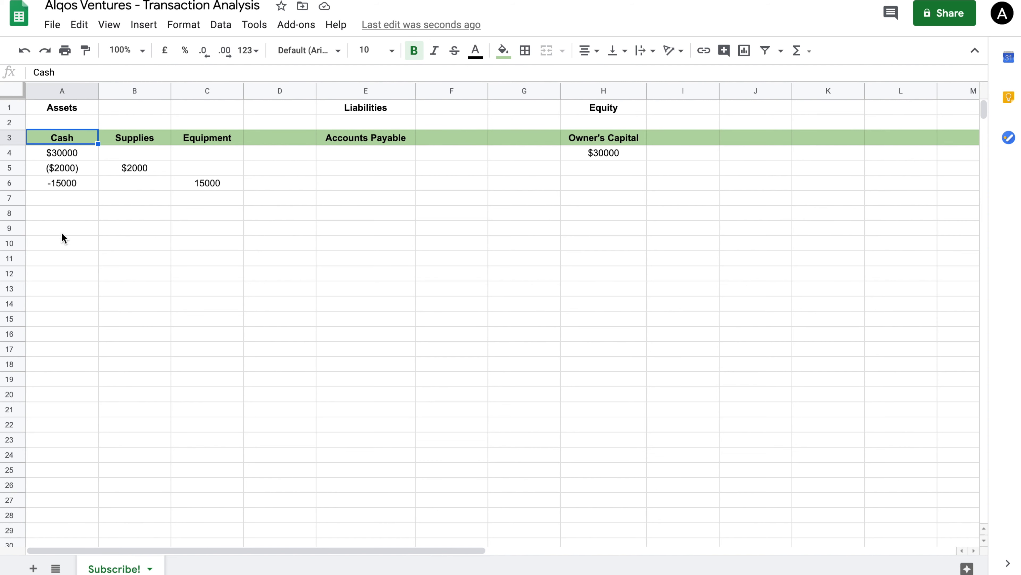
{"action": "left_click", "coordinate": [207, 137]}
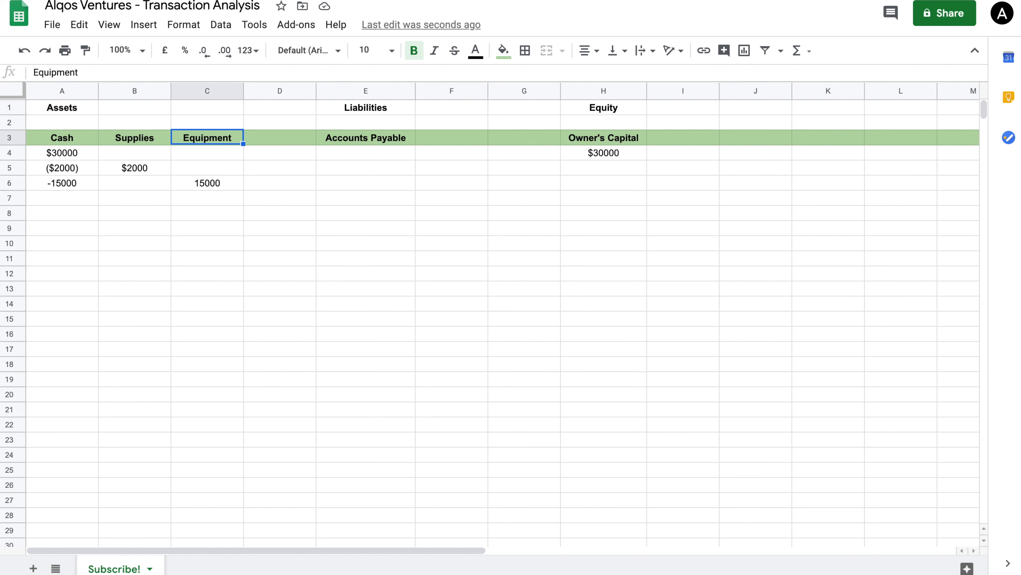
{"action": "left_click", "coordinate": [134, 243]}
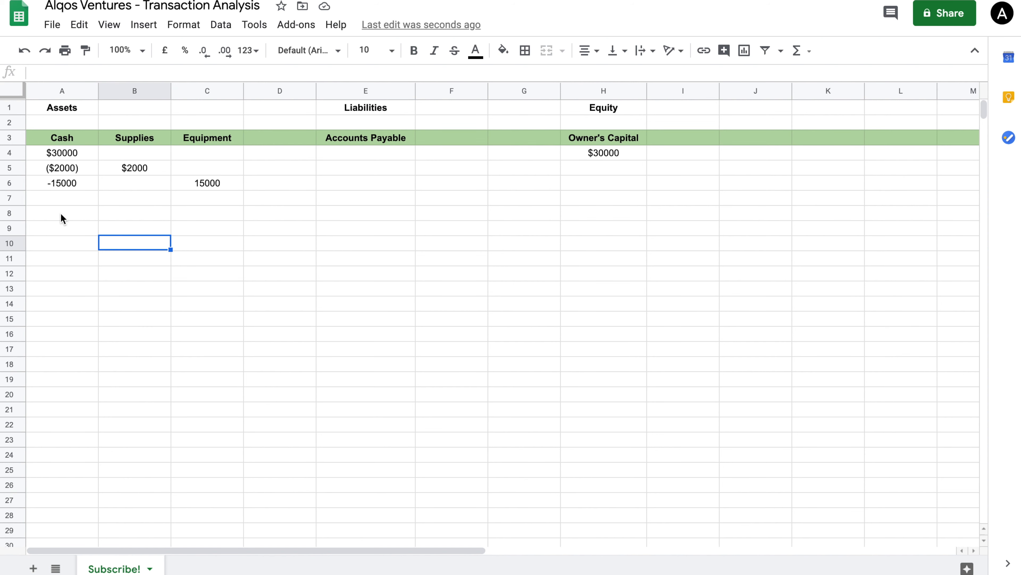
{"action": "left_click", "coordinate": [61, 153]}
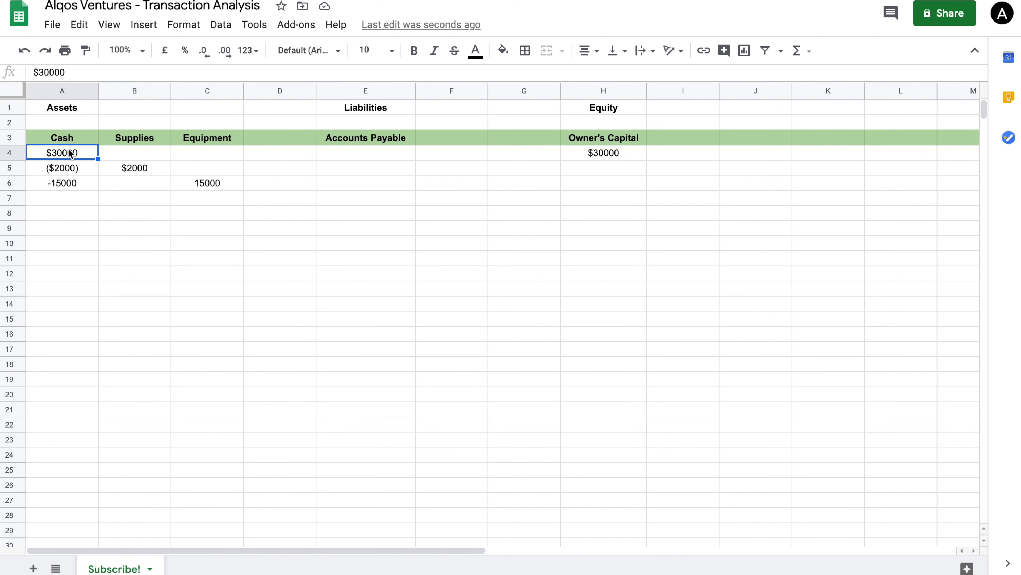
{"action": "mouse_move", "coordinate": [90, 157]}
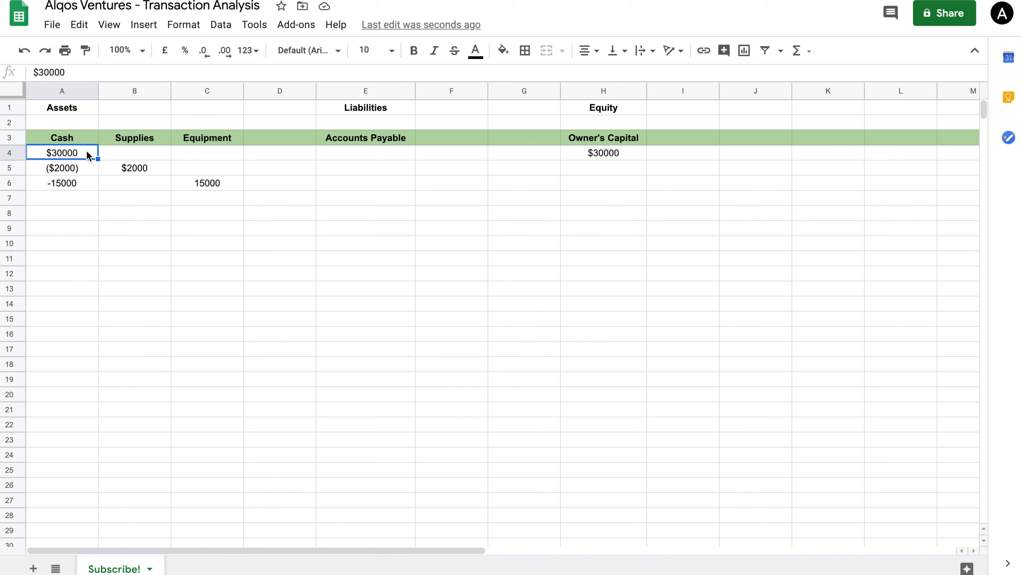
{"action": "left_click", "coordinate": [603, 153]}
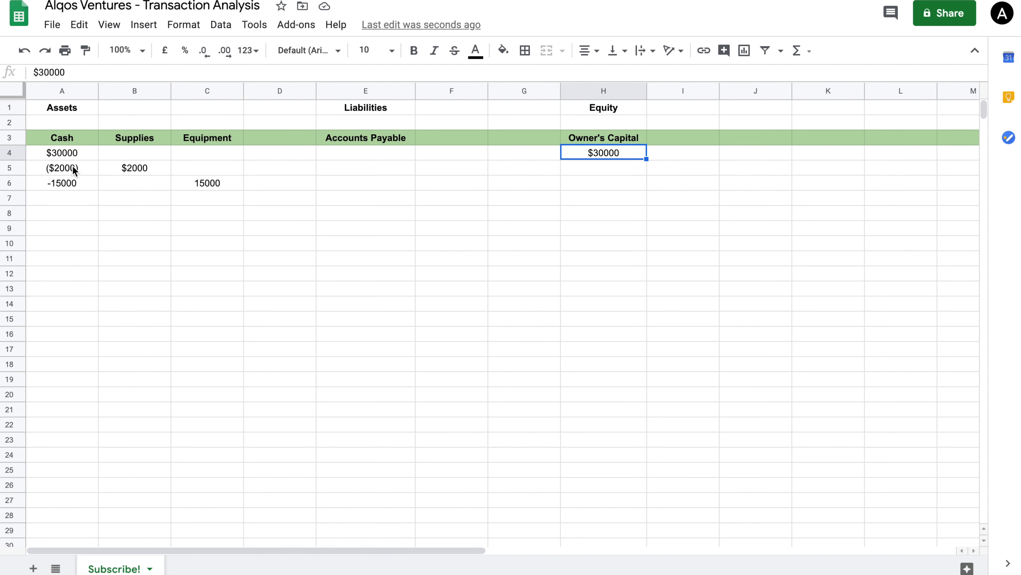
{"action": "left_click", "coordinate": [62, 167]}
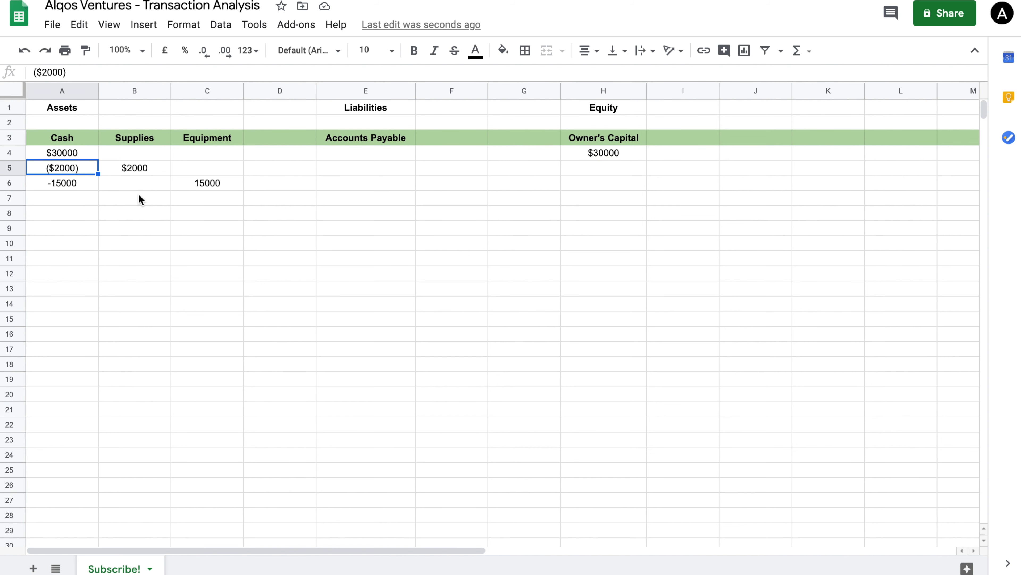
{"action": "mouse_move", "coordinate": [83, 169]}
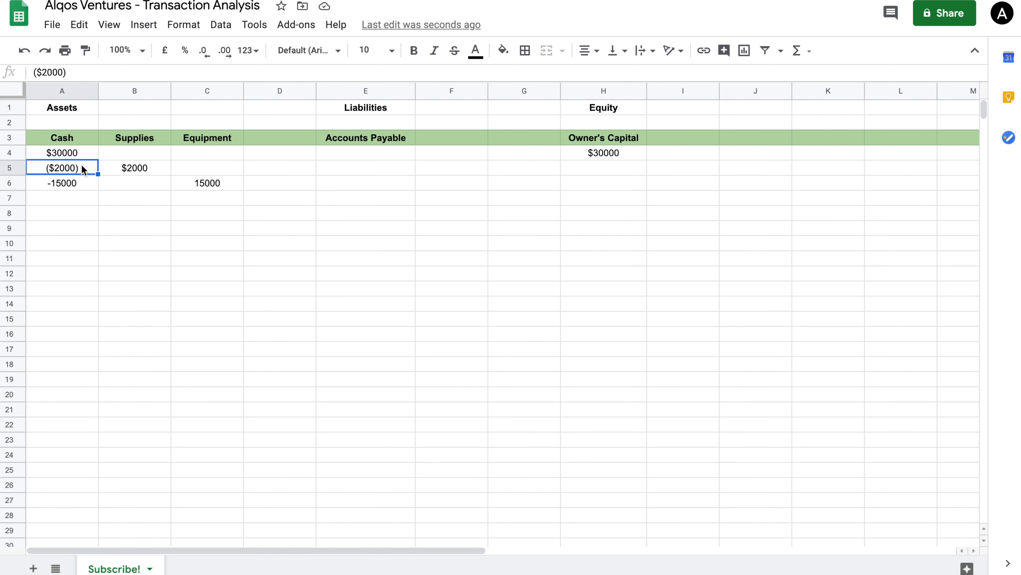
{"action": "left_click", "coordinate": [134, 168]}
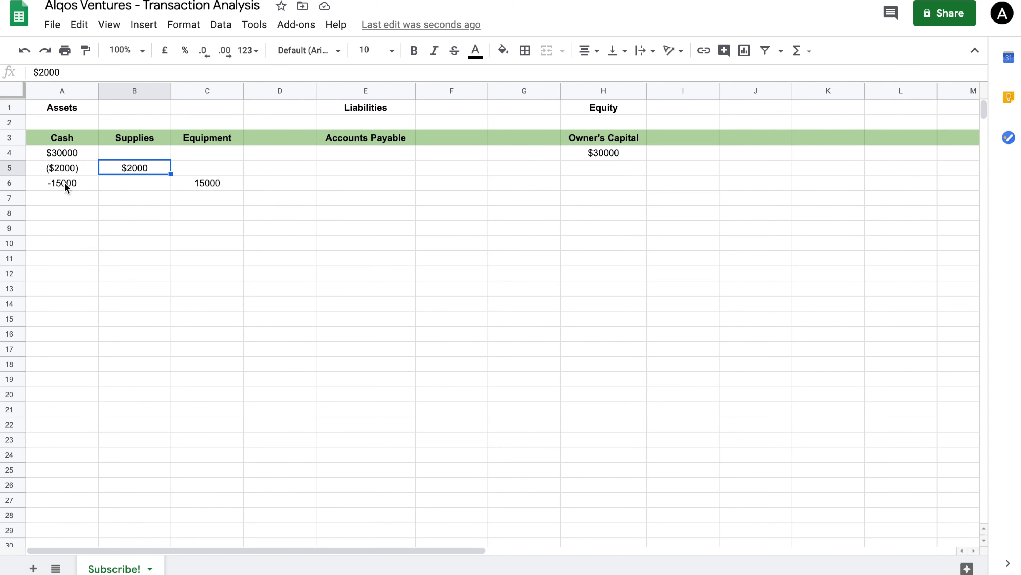
{"action": "left_click", "coordinate": [61, 183]}
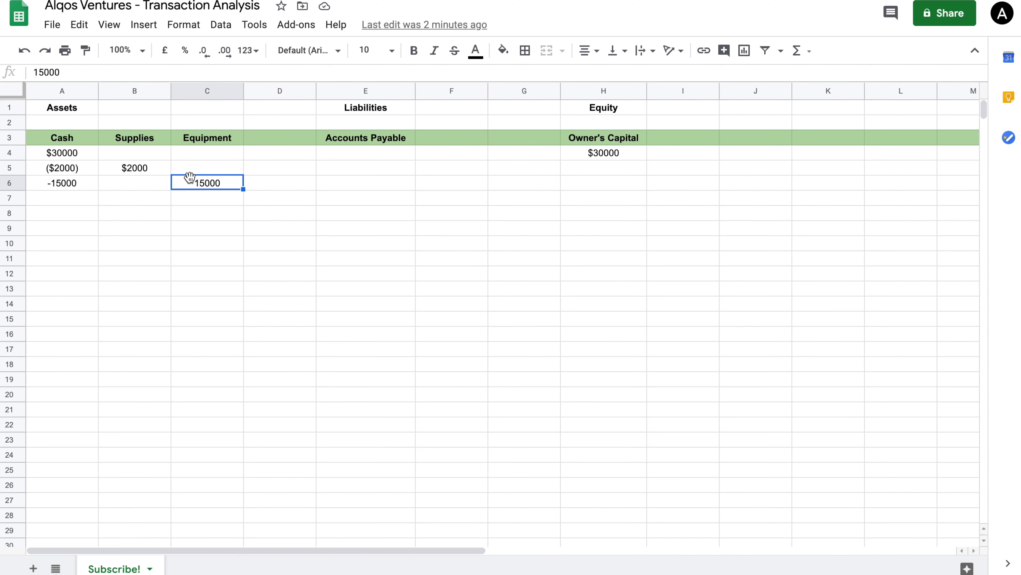
{"action": "mouse_move", "coordinate": [795, 15]}
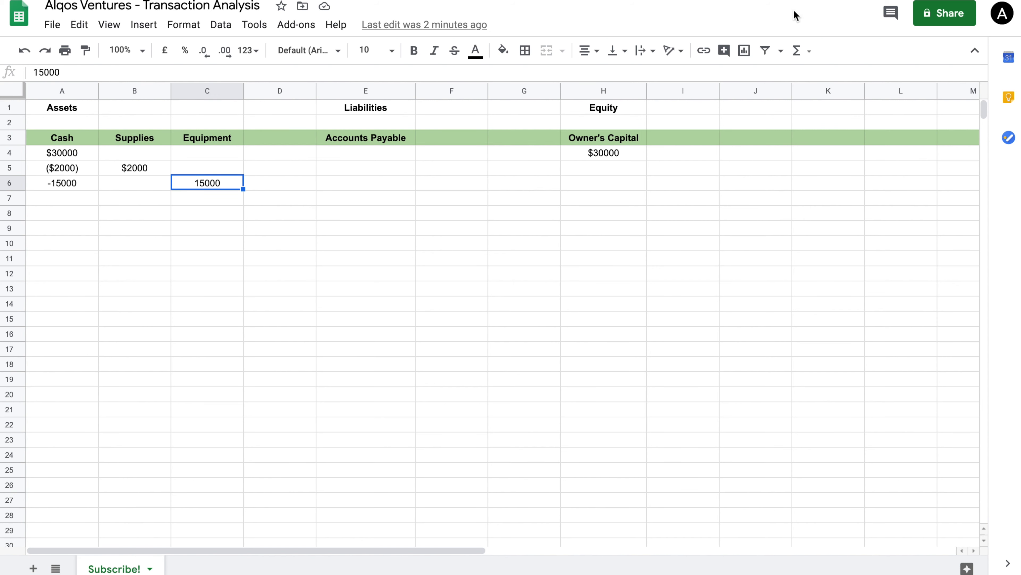
{"action": "mouse_move", "coordinate": [539, 178]}
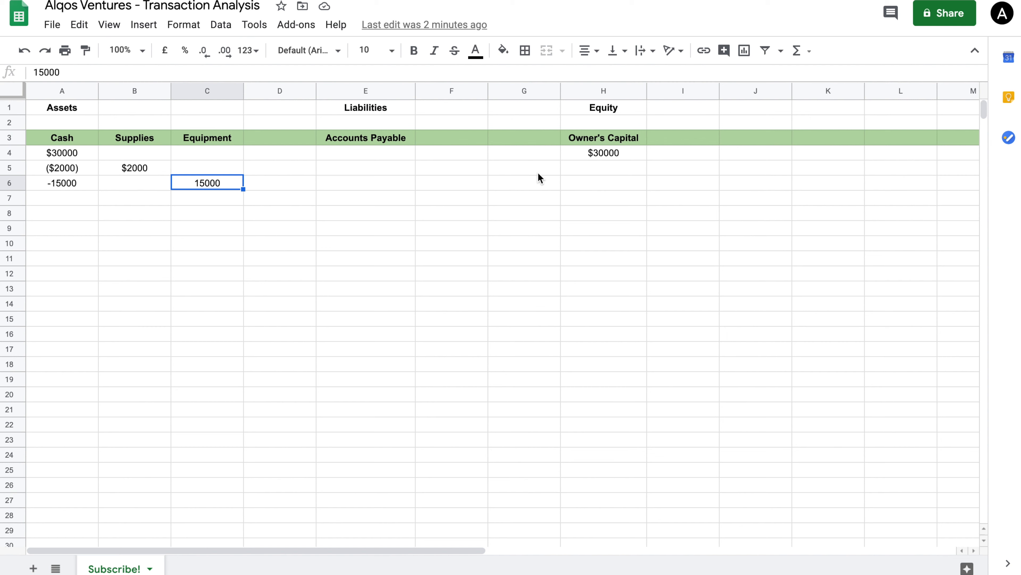
{"action": "left_click", "coordinate": [62, 137]}
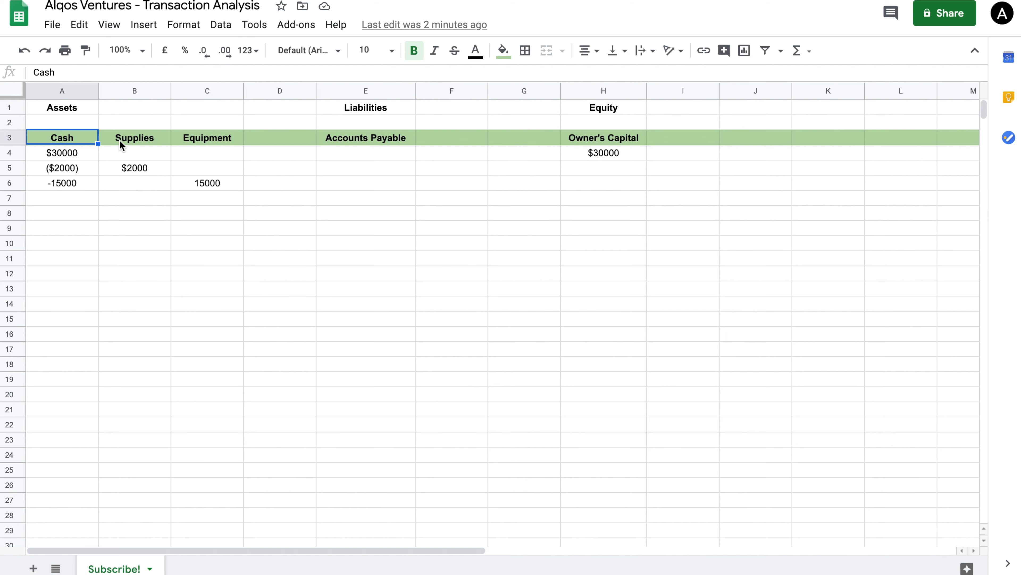
{"action": "left_click", "coordinate": [206, 137]}
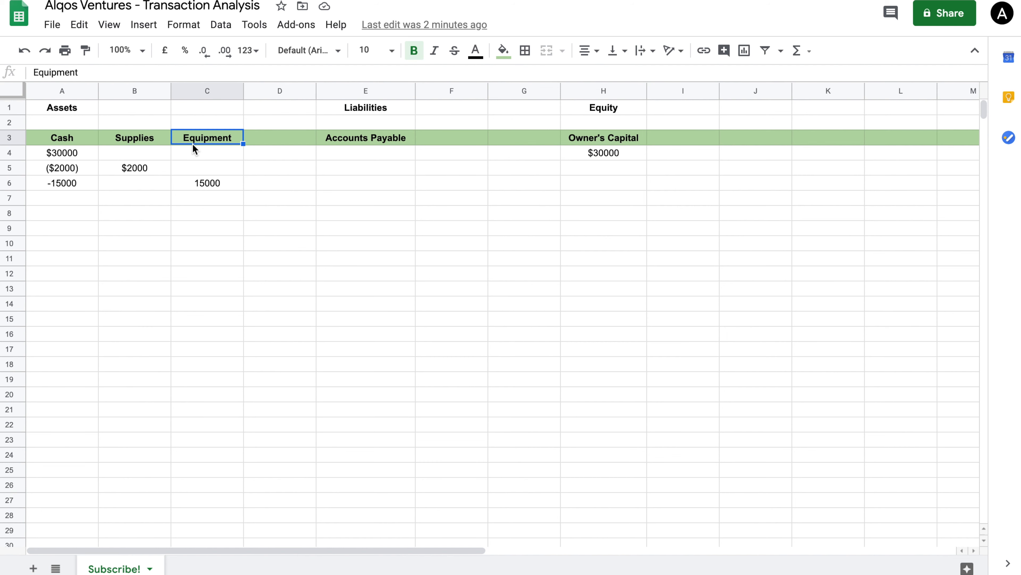
{"action": "mouse_move", "coordinate": [223, 153]}
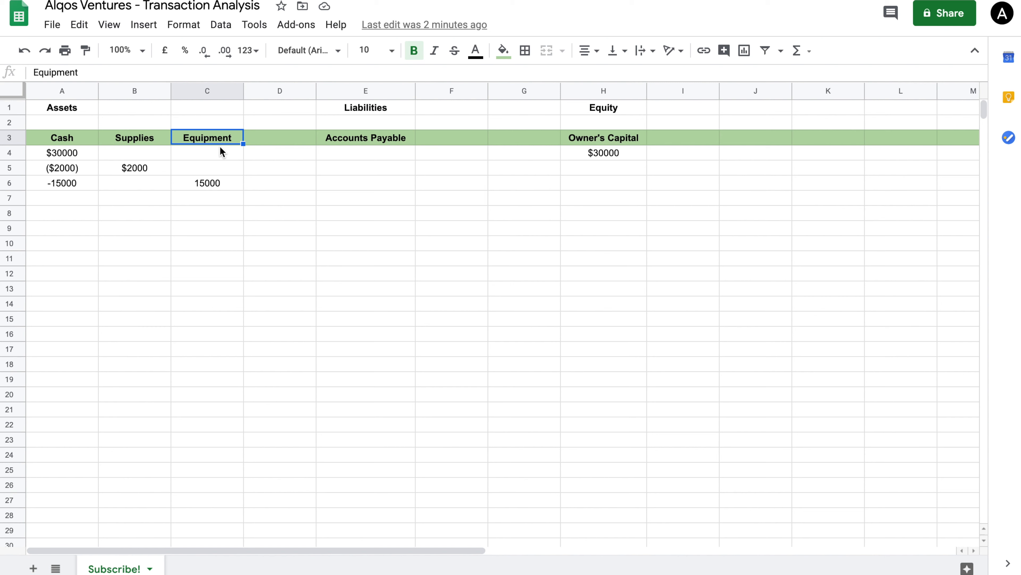